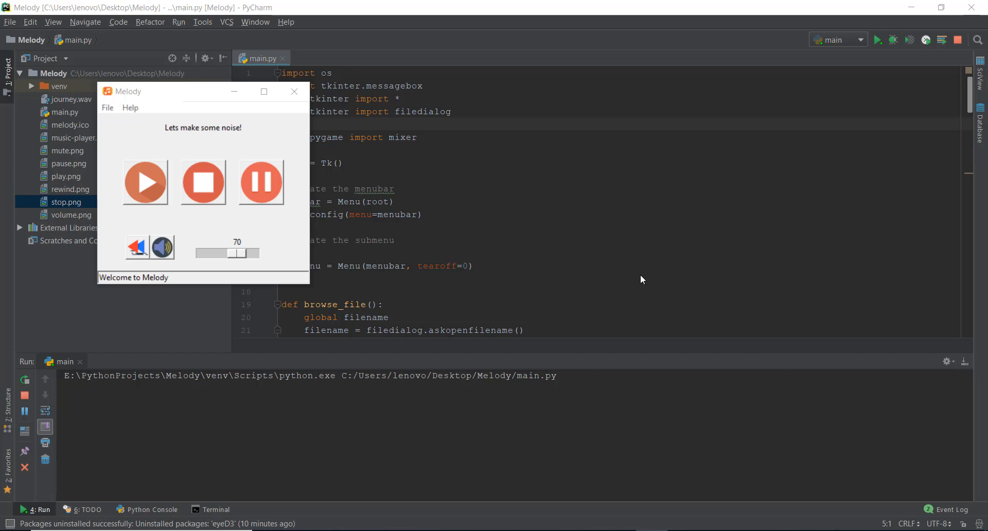
mouse_move(193, 232)
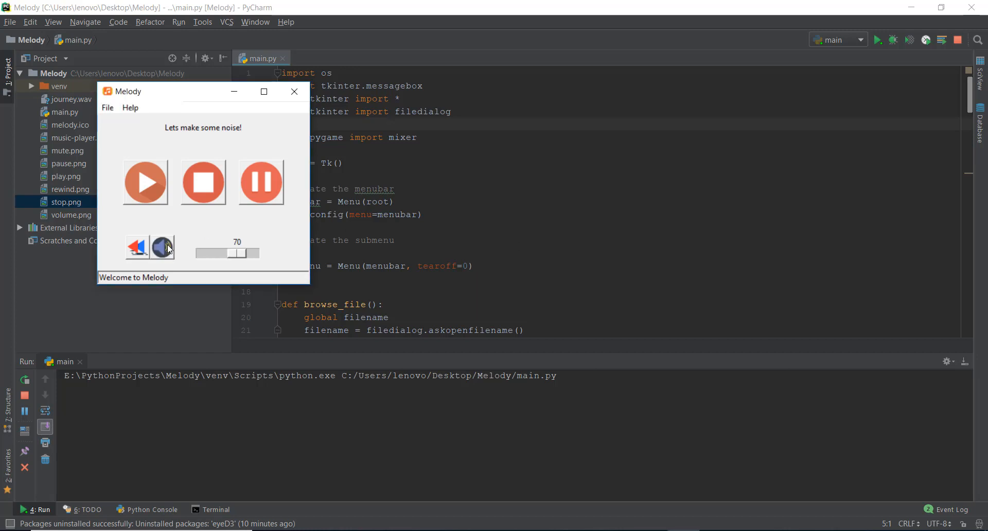
Step: Close the Melody window and select music-player.png then pause.png in the Project pane
click(294, 92)
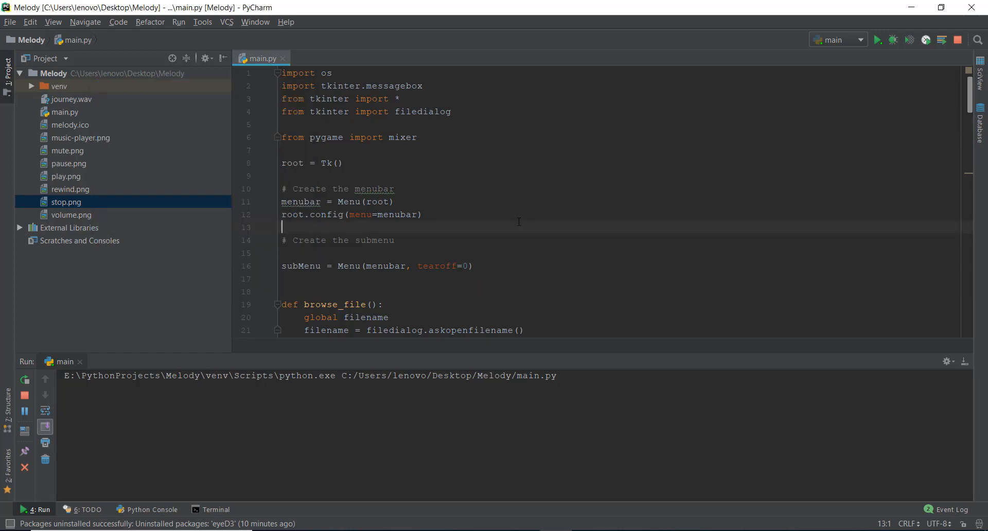
mouse_move(110, 116)
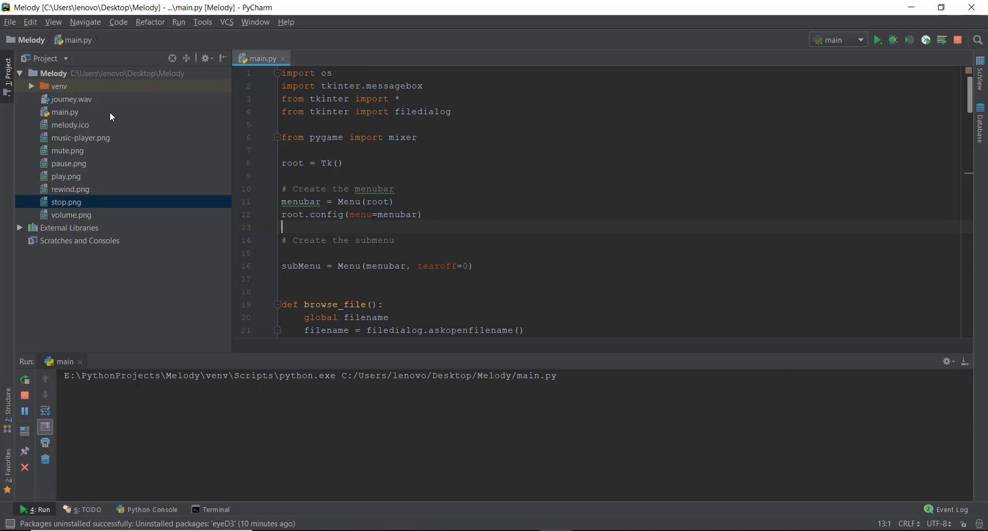
click(81, 137)
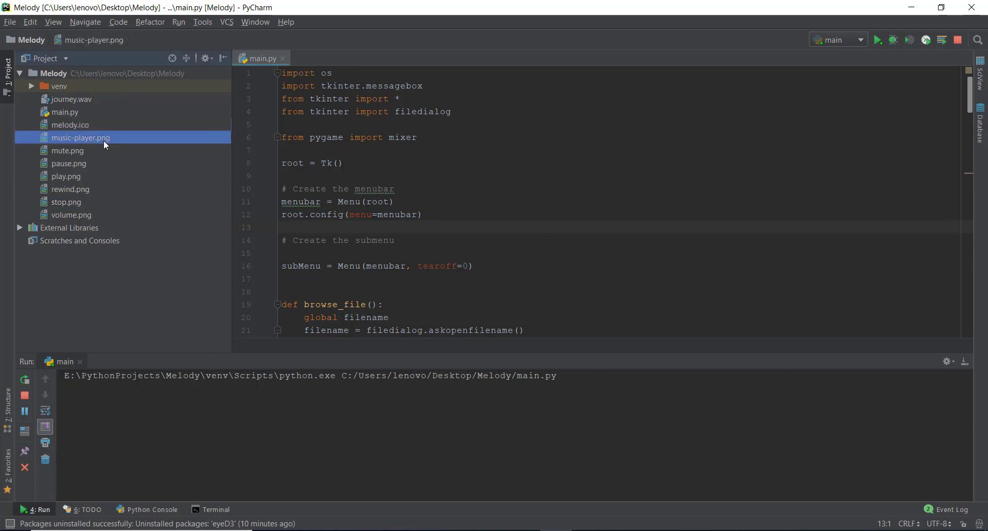
click(68, 164)
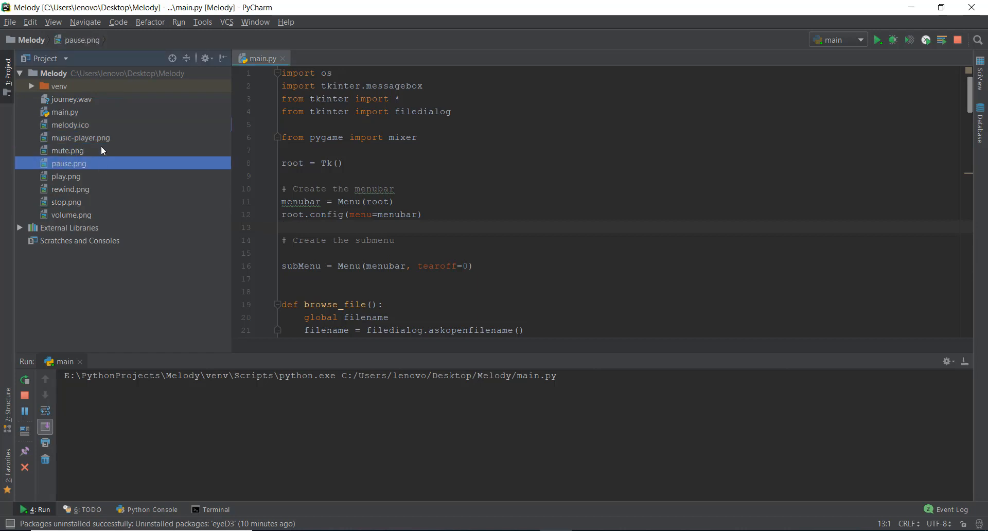
mouse_move(98, 76)
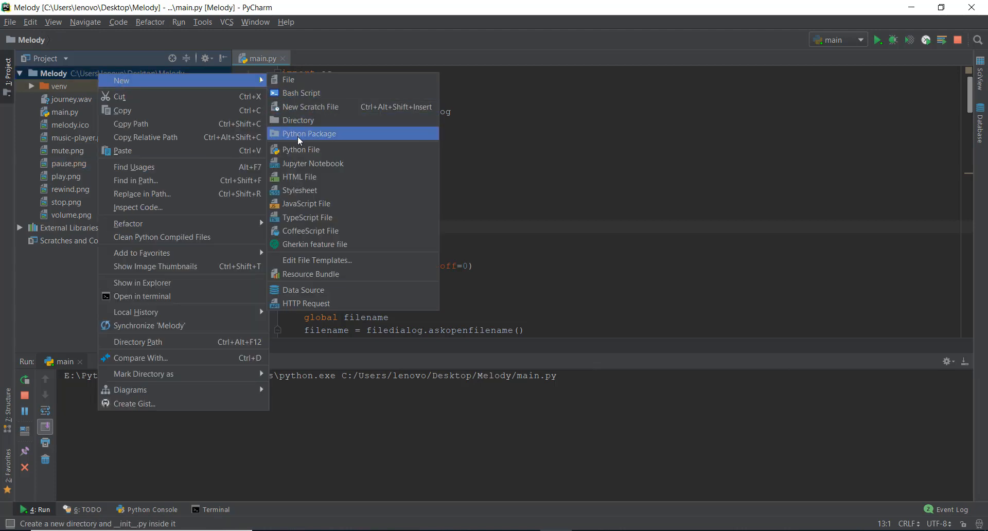
Step: Create an images directory and move melody.ico and the .png files into it
click(300, 120)
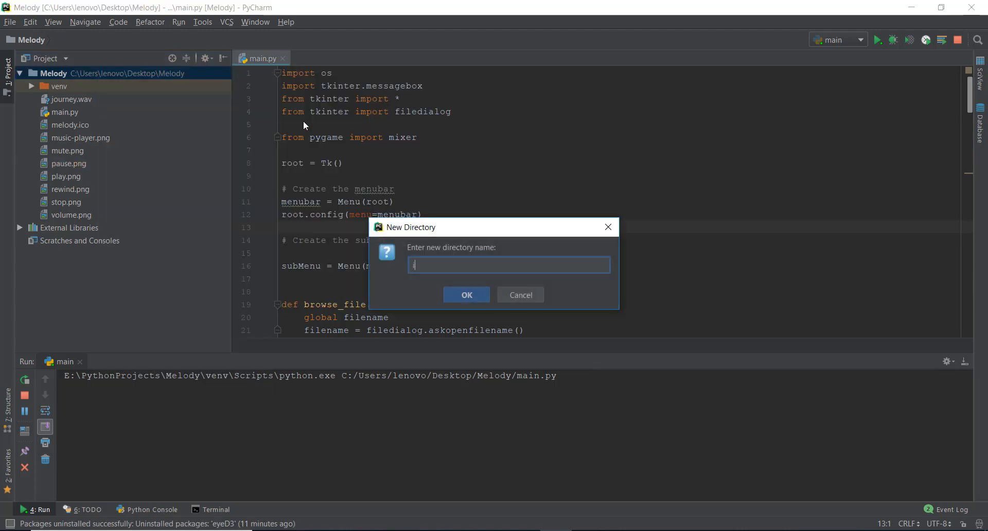
click(465, 294)
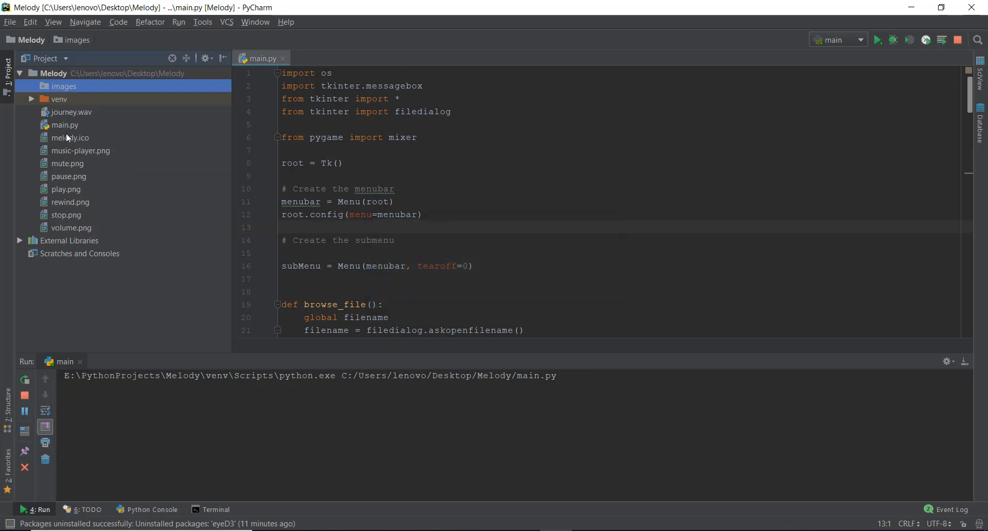
click(69, 137)
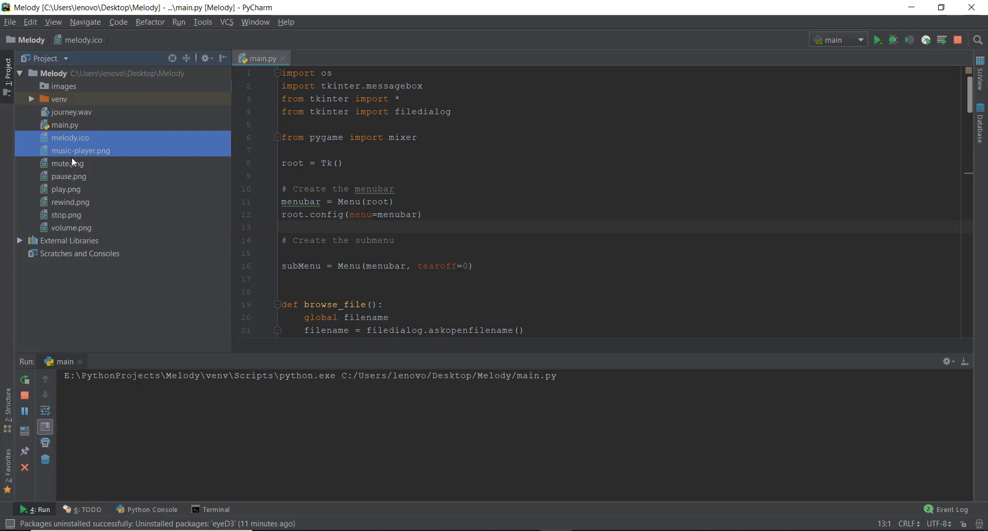
click(69, 137)
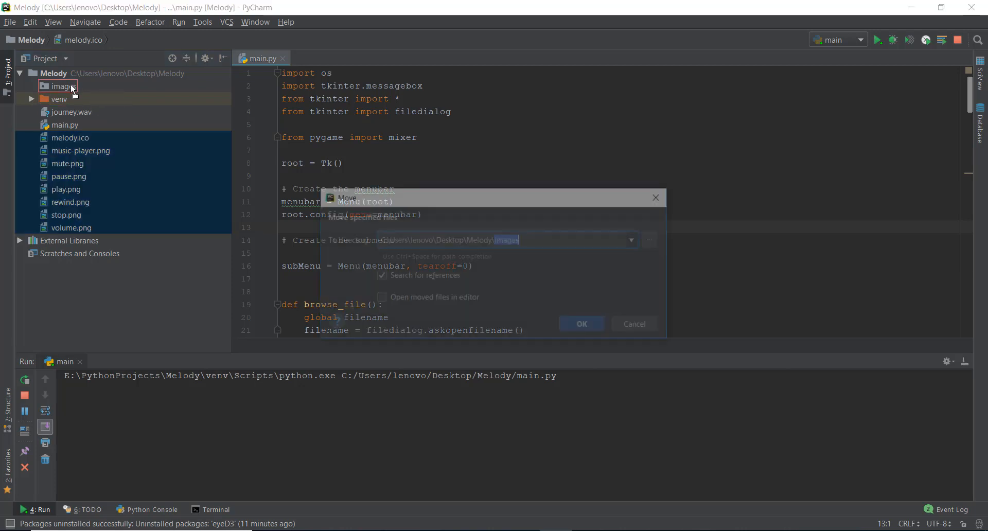
click(580, 324)
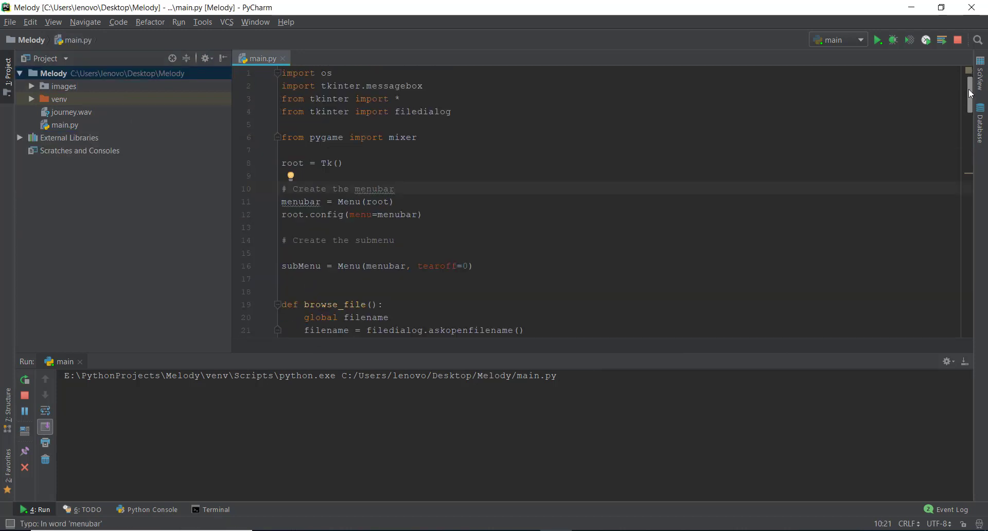
Step: Change the iconbitmap argument to r'images/melody.ico'
scroll(down, 3)
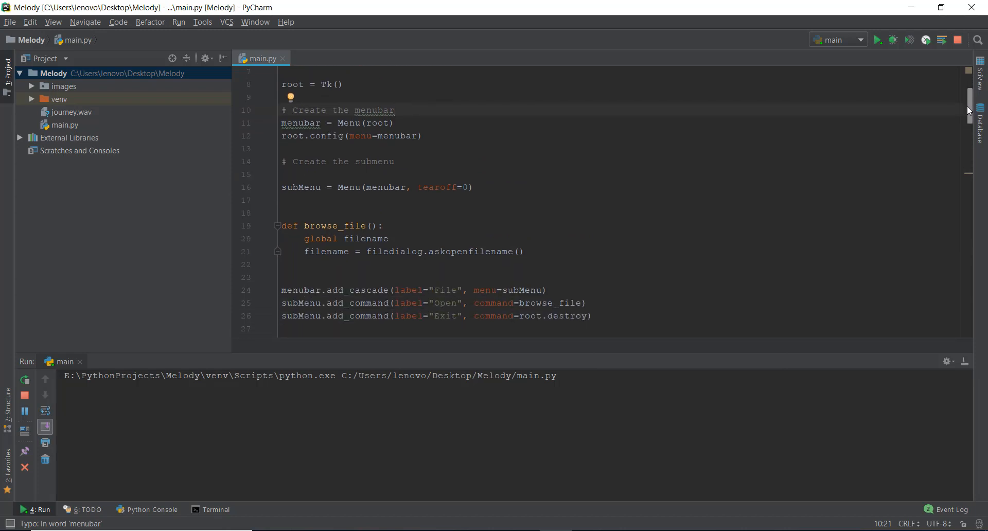
scroll(up, 3)
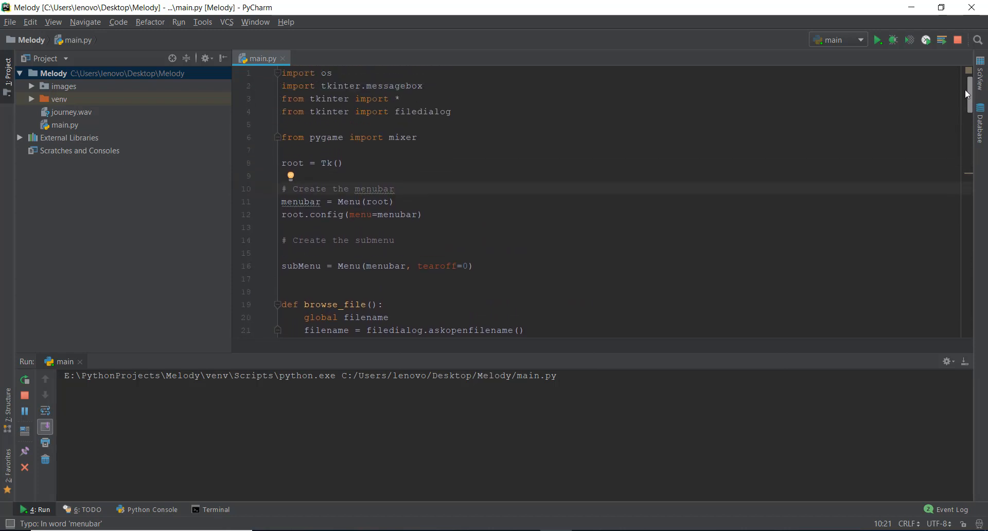
scroll(down, 3)
text(melod)
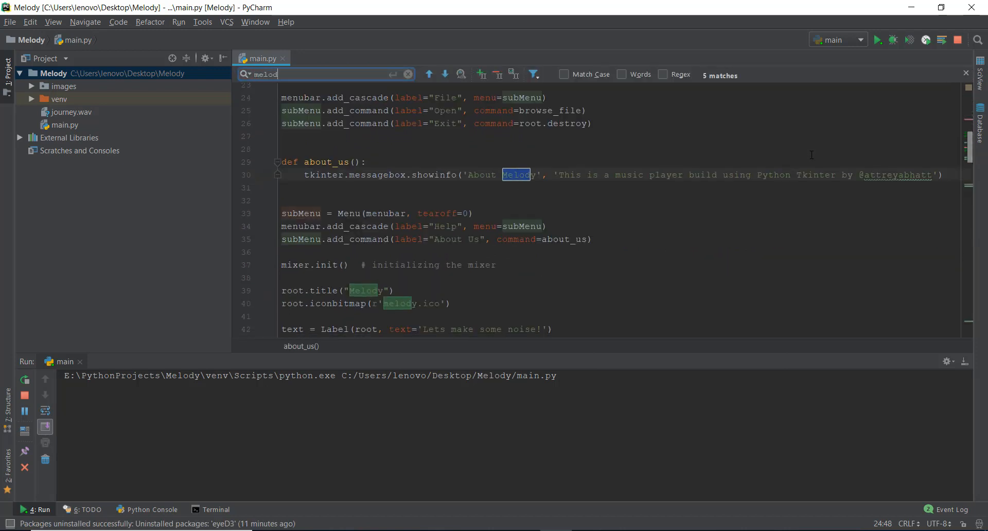
text(y.)
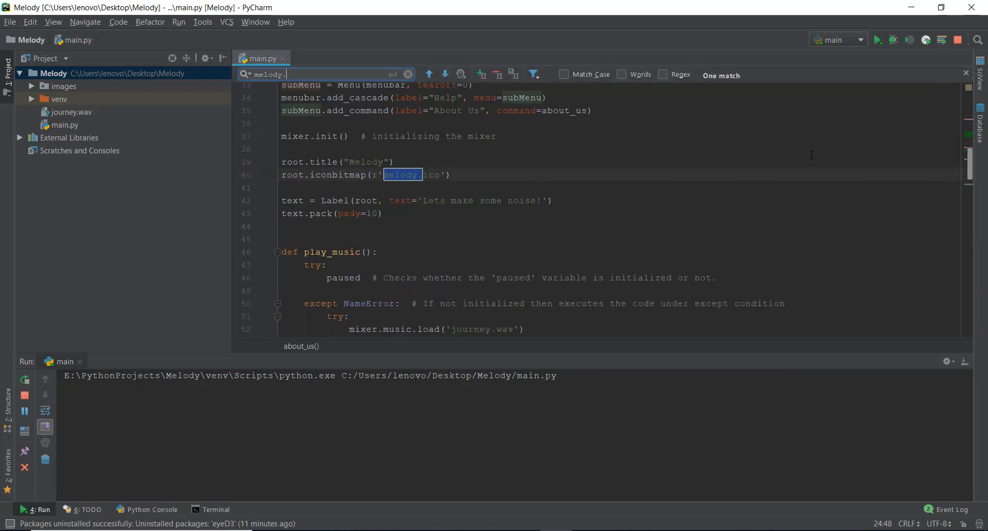
text(ci)
click(387, 175)
text(images/)
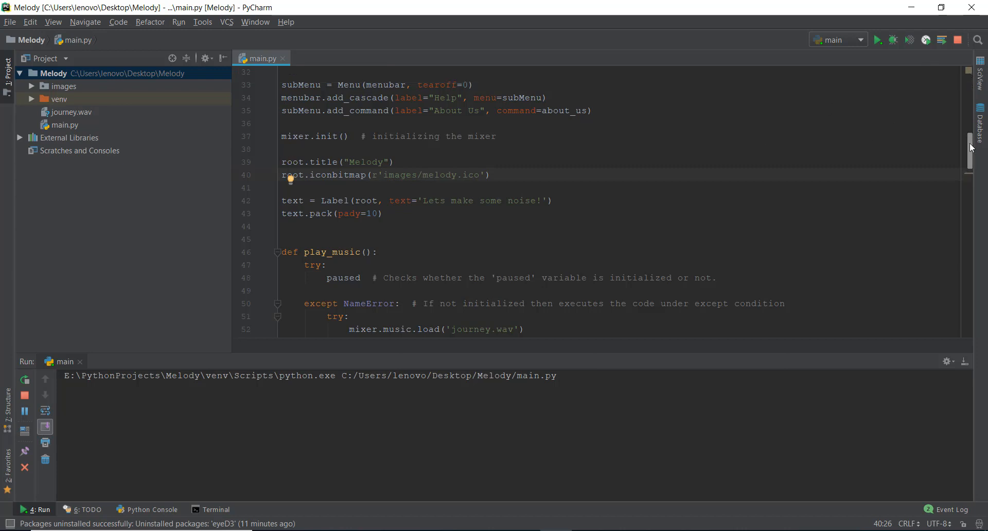
Step: Prefix the play, stop, pause, rewind, mute and volume PhotoImage paths with 'images/'
scroll(down, 3)
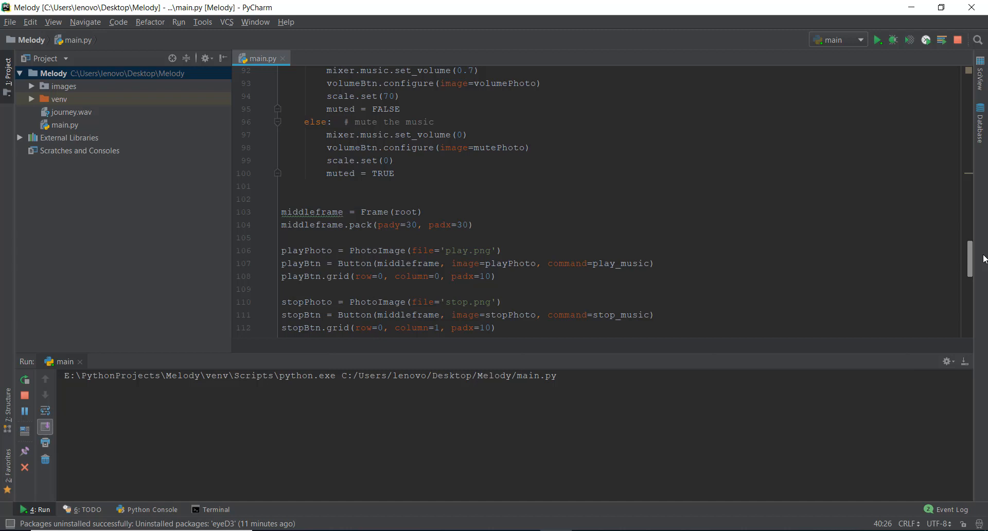
scroll(down, 3)
text(images/)
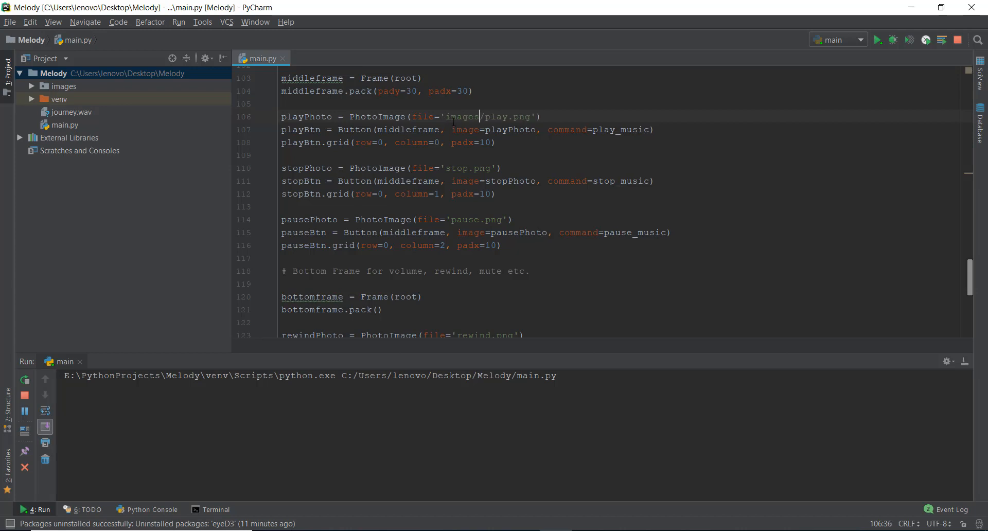
double_click(463, 116)
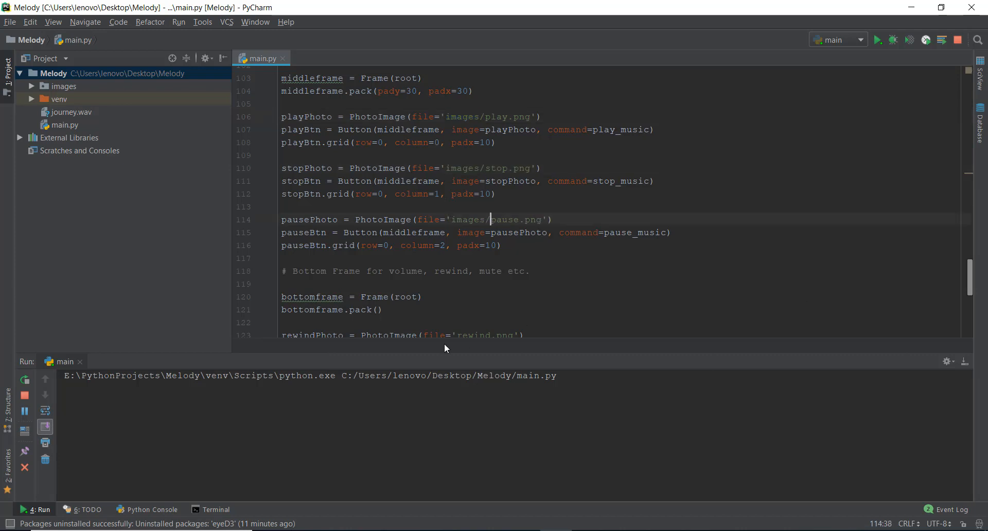
scroll(down, 3)
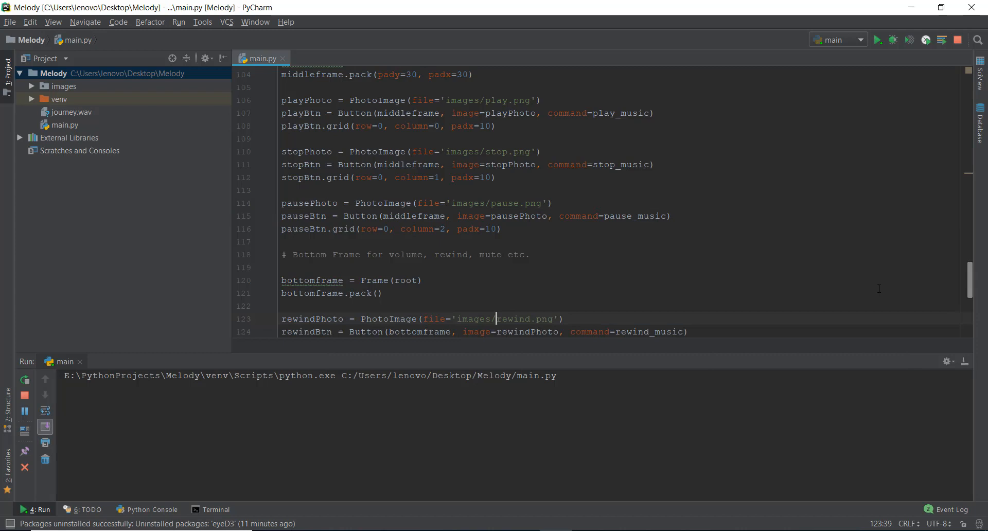
scroll(down, 3)
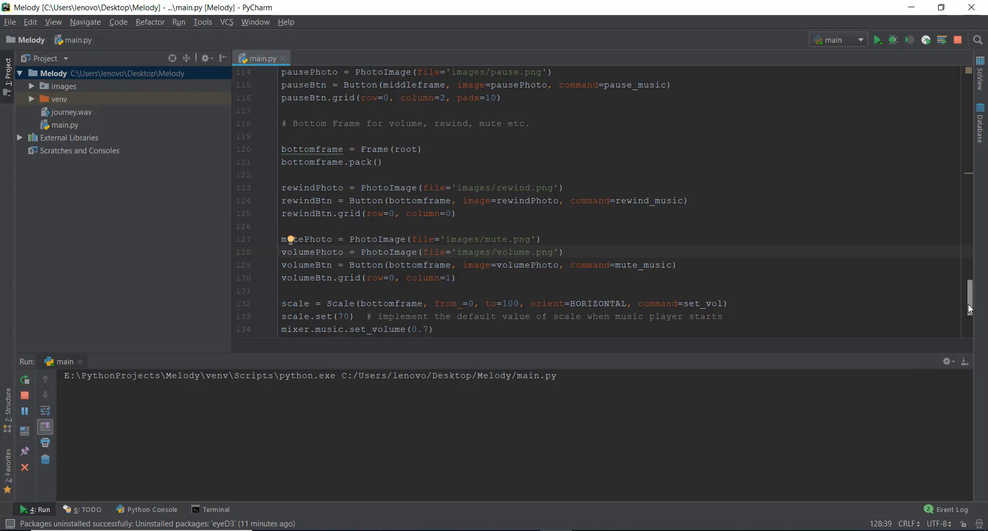
scroll(down, 3)
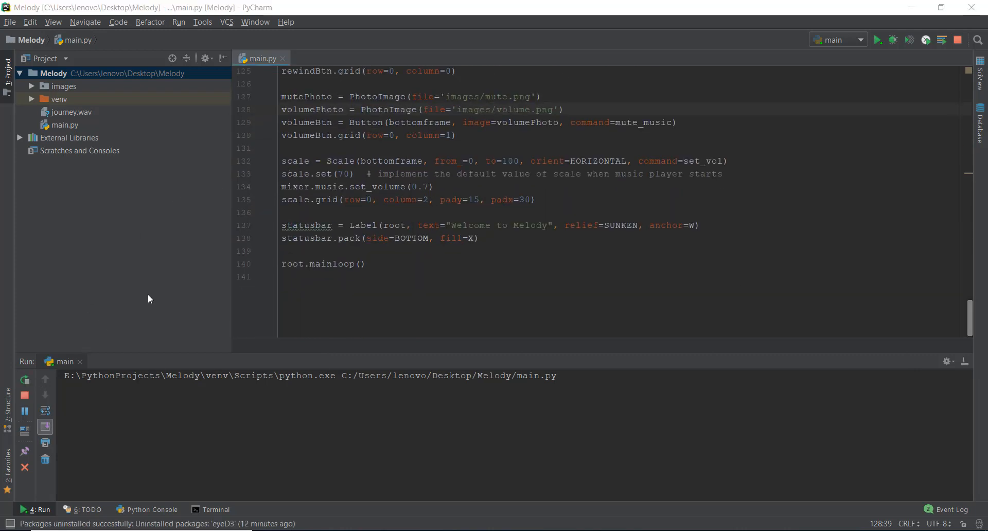
click(877, 39)
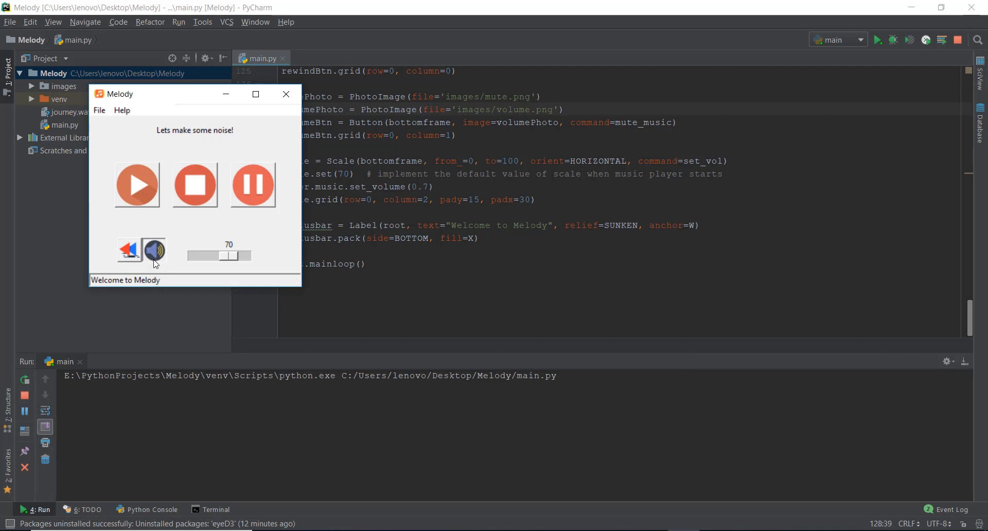
mouse_move(277, 94)
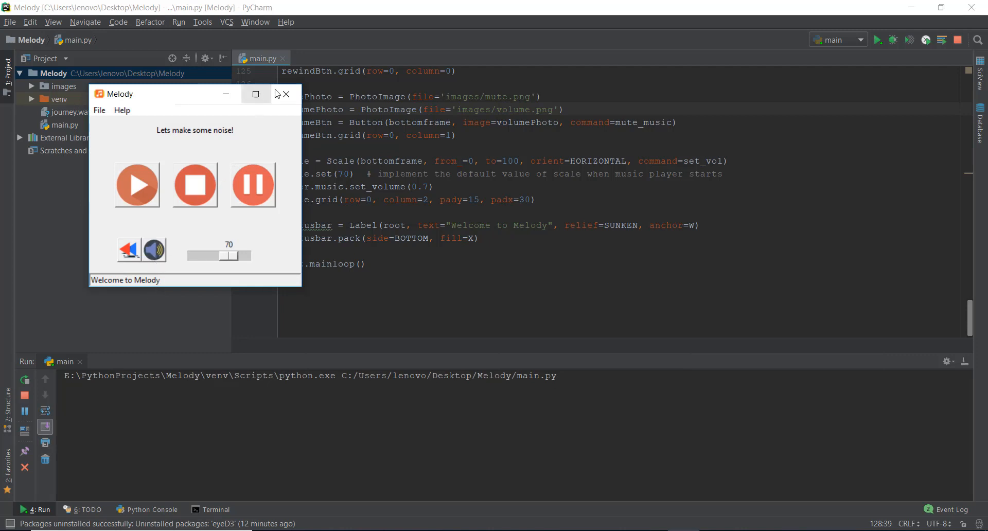
click(284, 94)
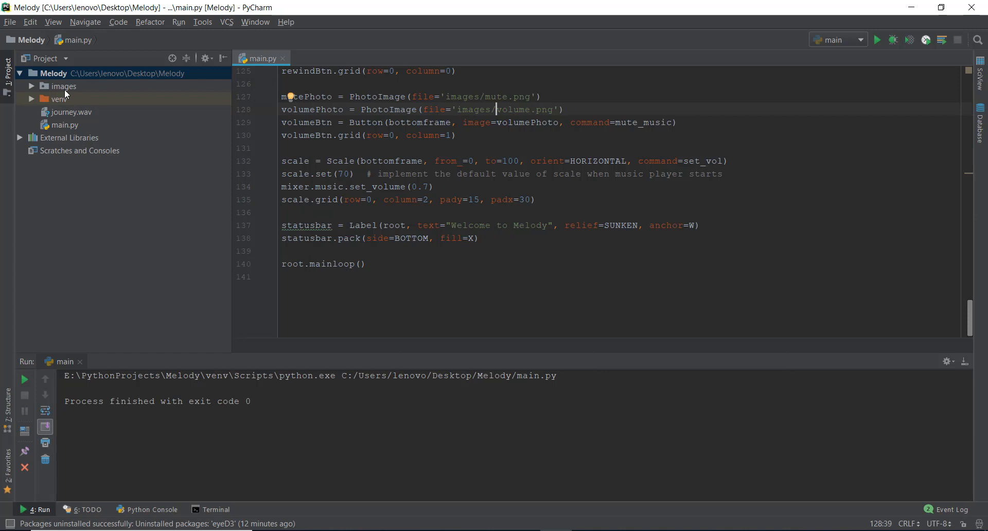
mouse_move(928, 302)
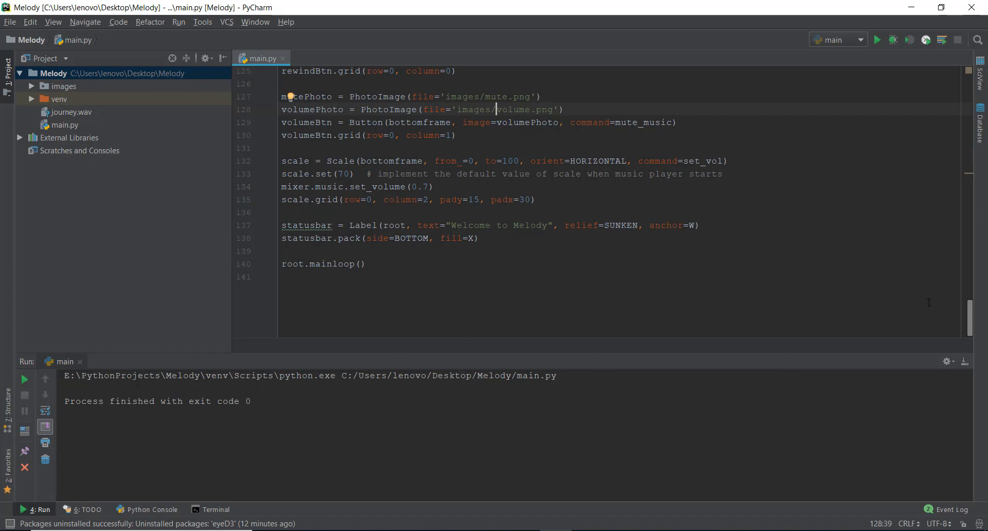
mouse_move(965, 366)
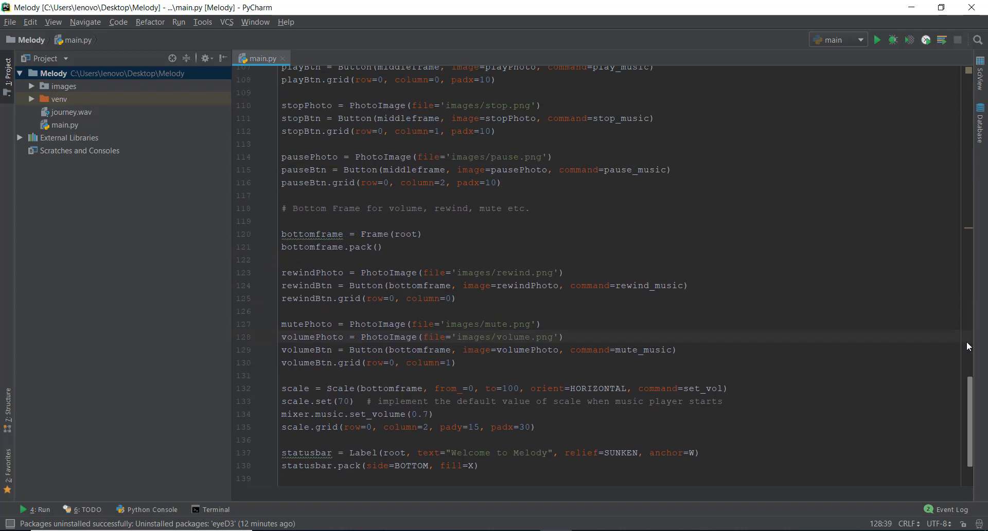
Step: Hide the Run window and review the paused check inside play_music
scroll(up, 3)
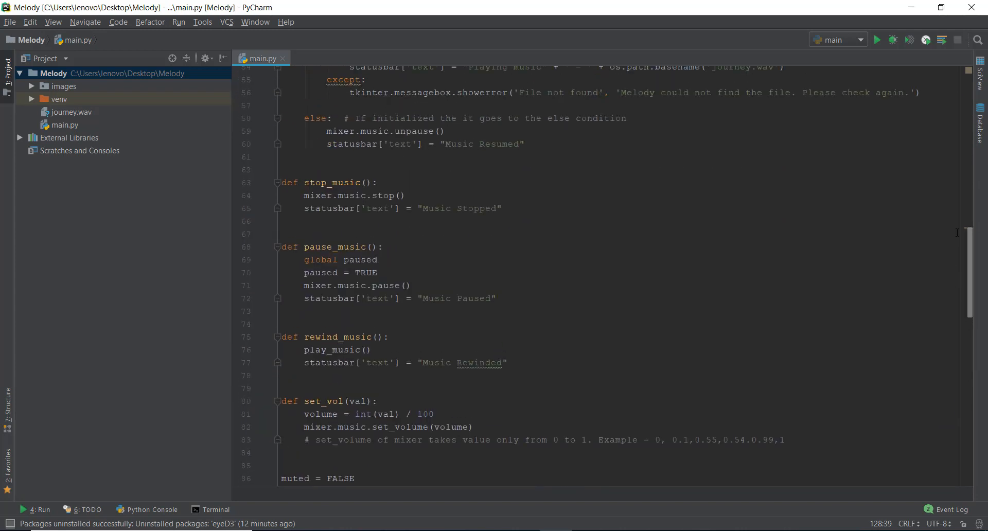
scroll(up, 3)
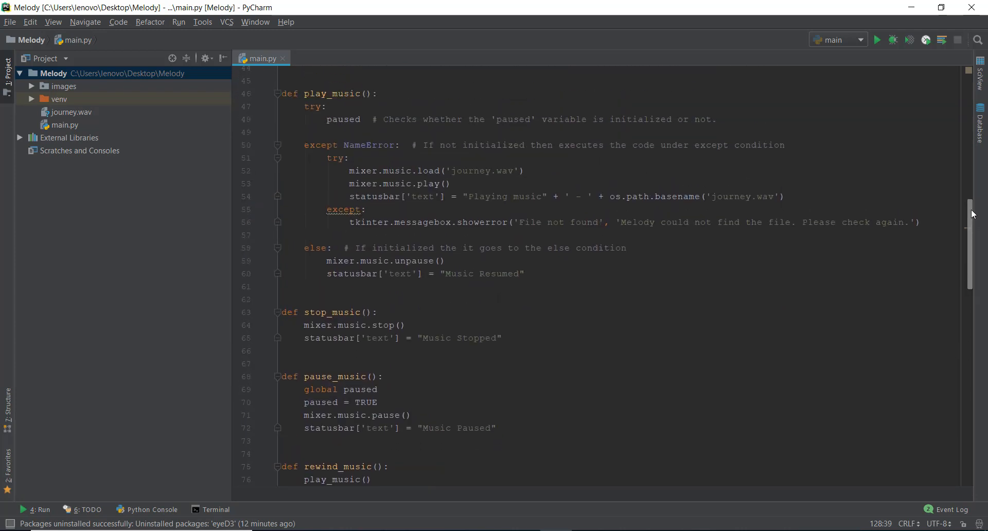
scroll(up, 3)
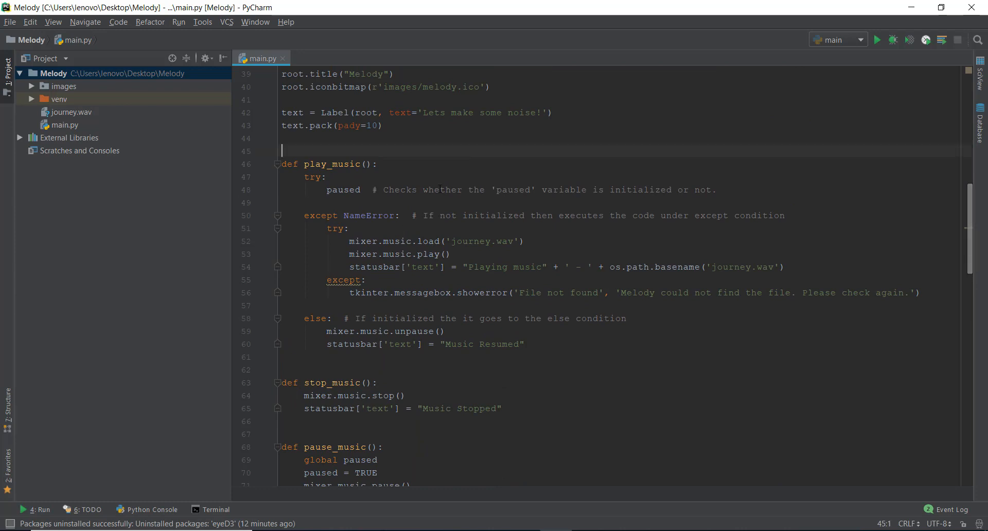
double_click(343, 190)
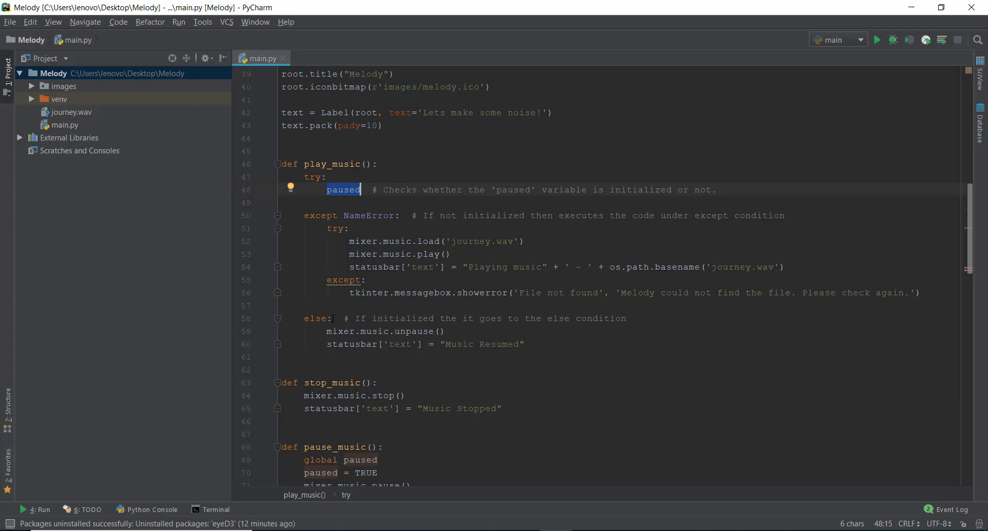
click(441, 331)
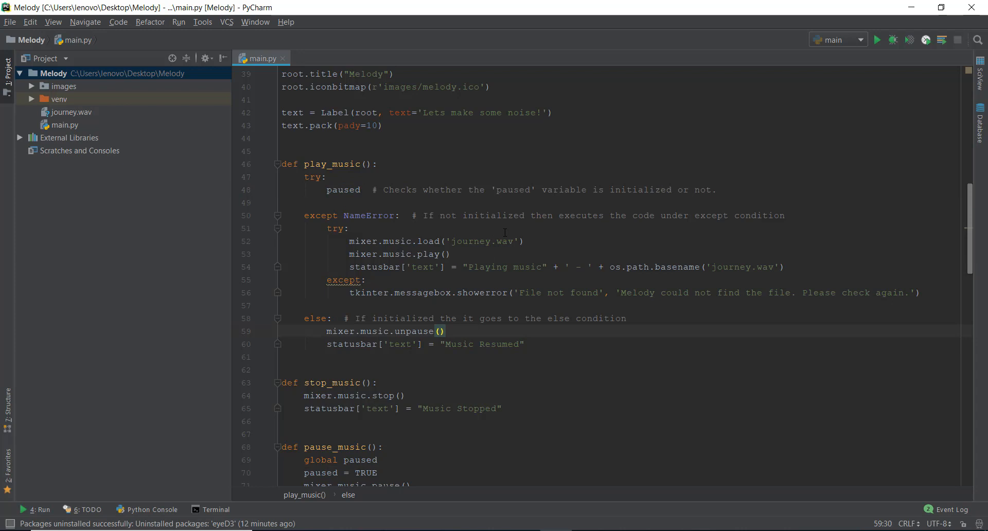
click(346, 228)
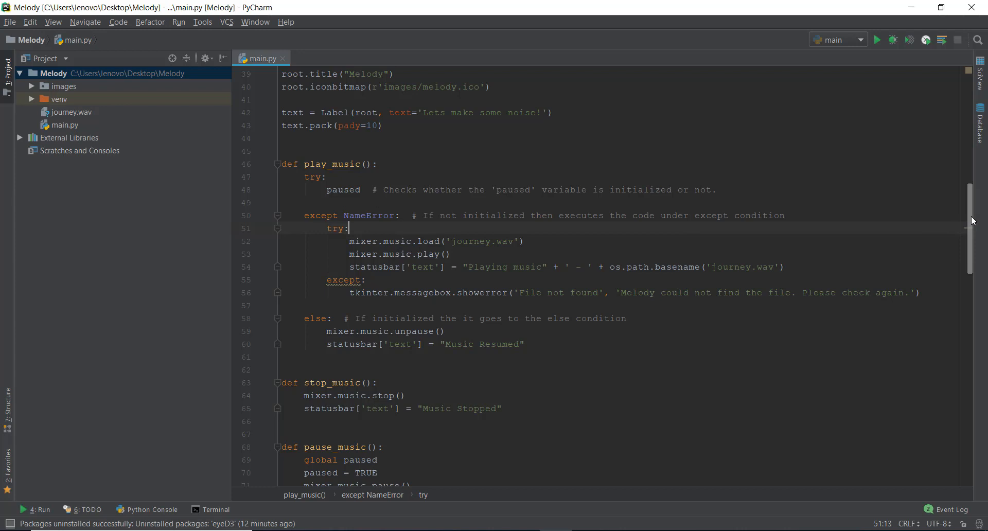
Step: Look over the muted = FALSE flag and stop_music/mute_music code without editing
scroll(down, 3)
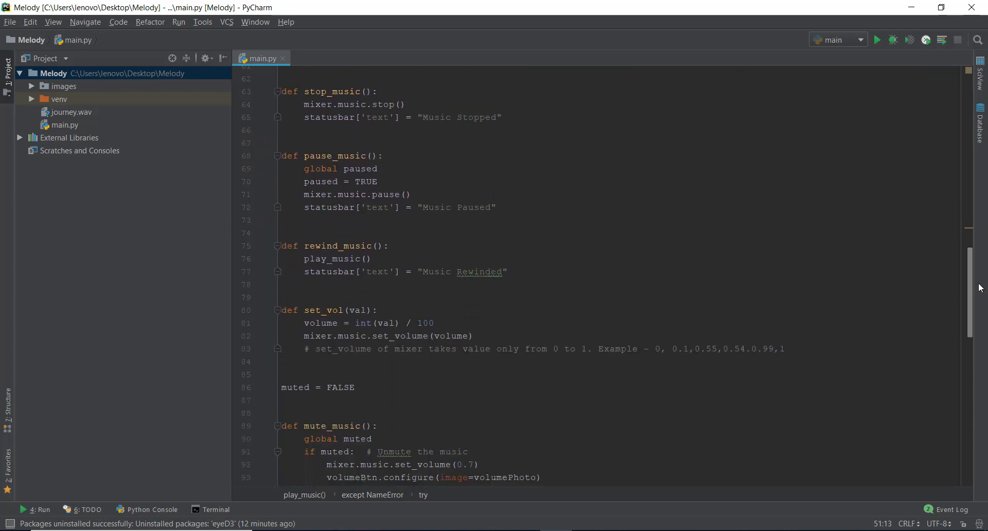
scroll(down, 3)
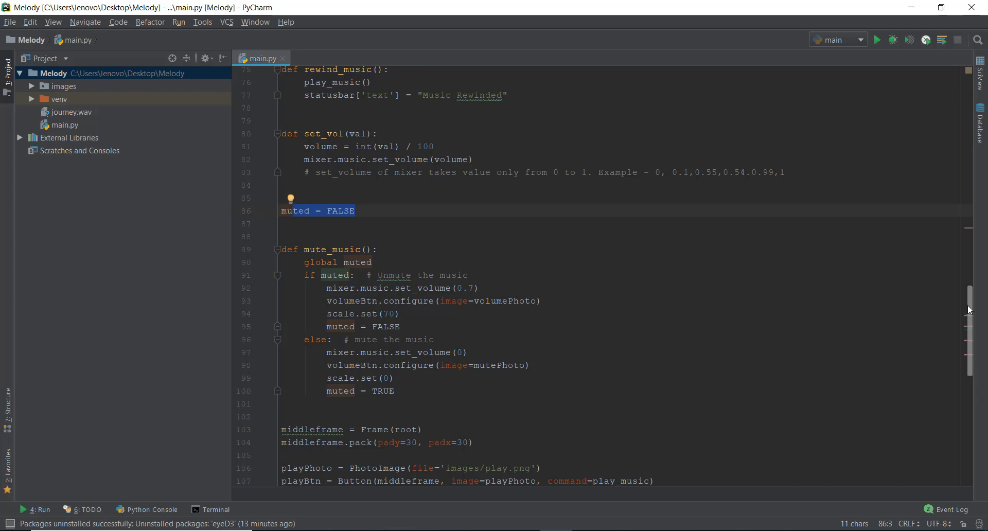
scroll(up, 3)
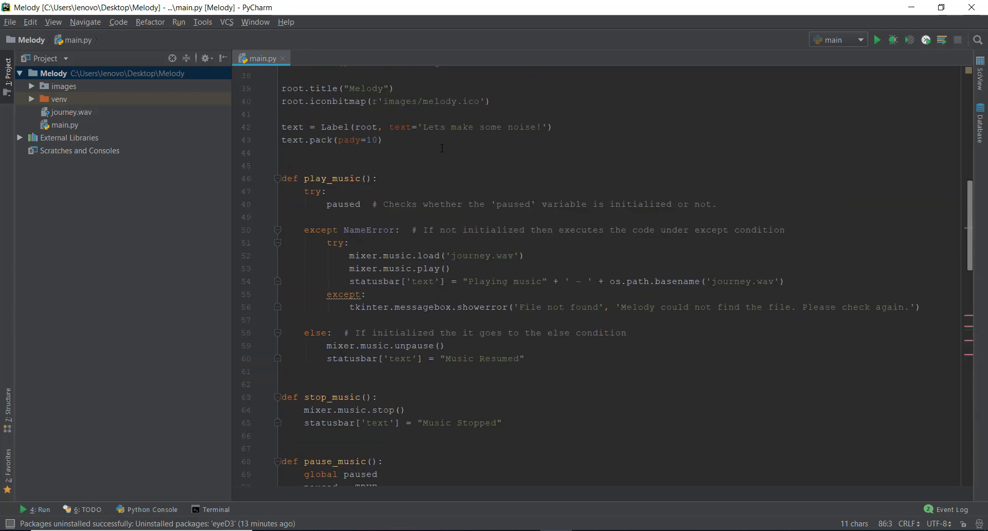
click(425, 166)
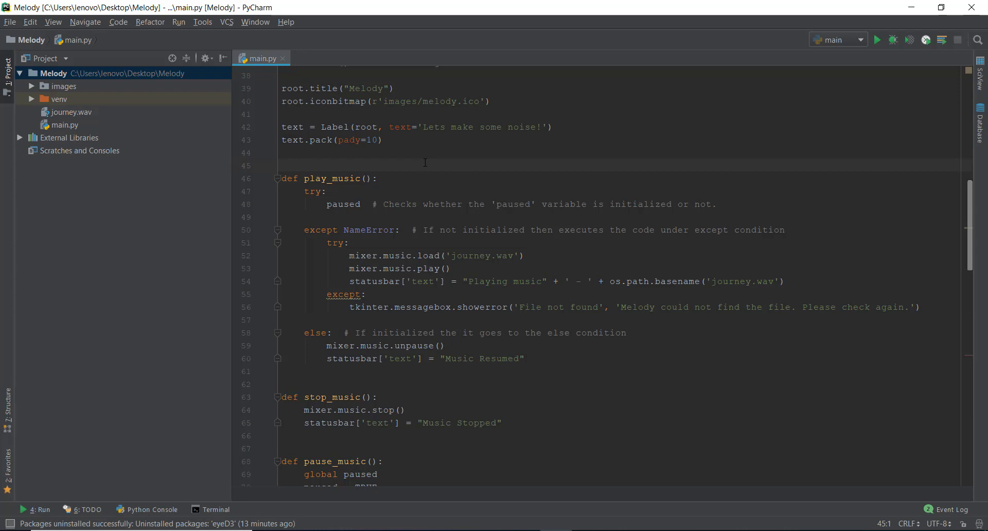
Step: Add module-level 'paused = FALSE' above pause_music and start editing the play_music body
scroll(down, 3)
text(p)
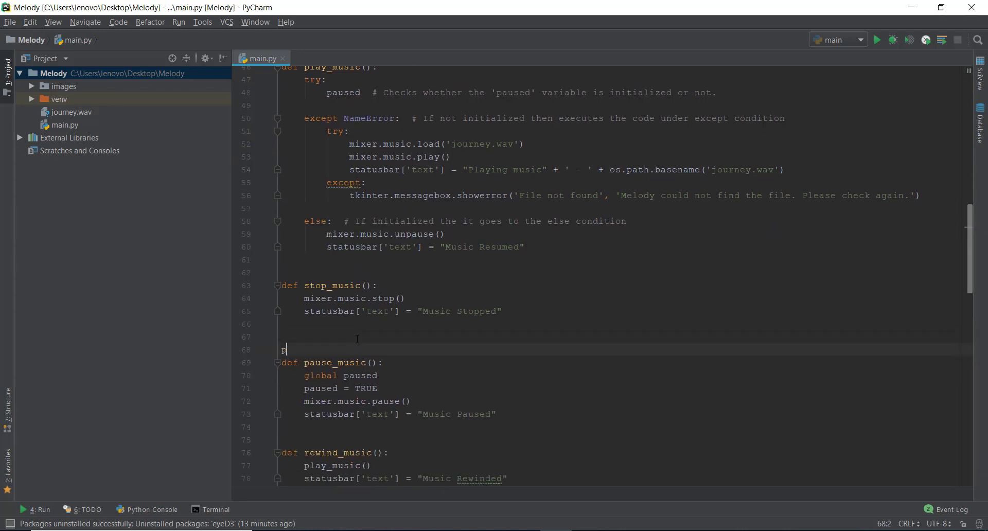
text(aused =)
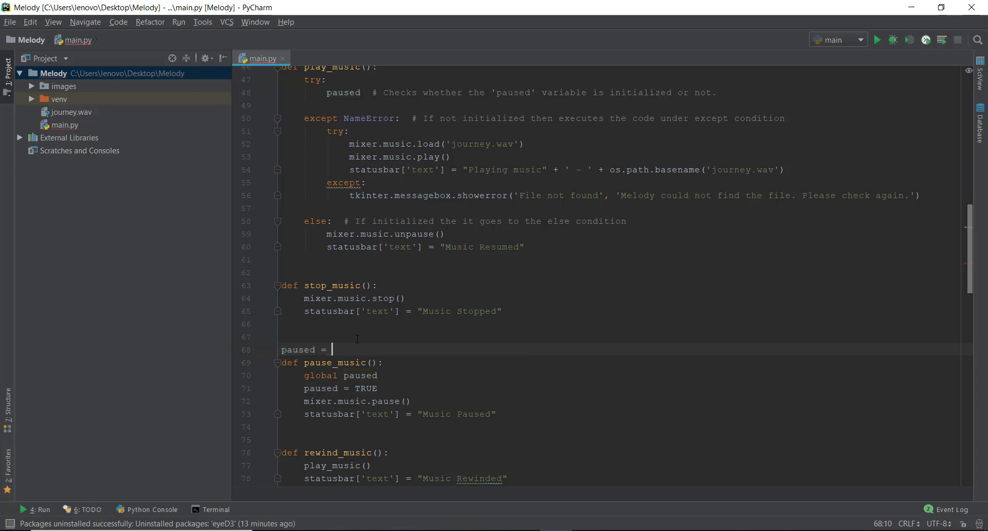
text(FALSE)
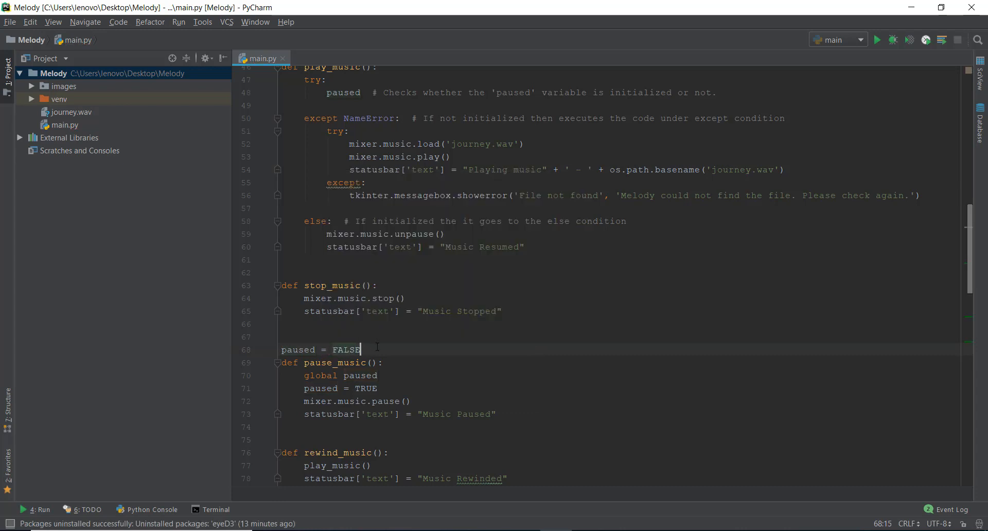
key(enter)
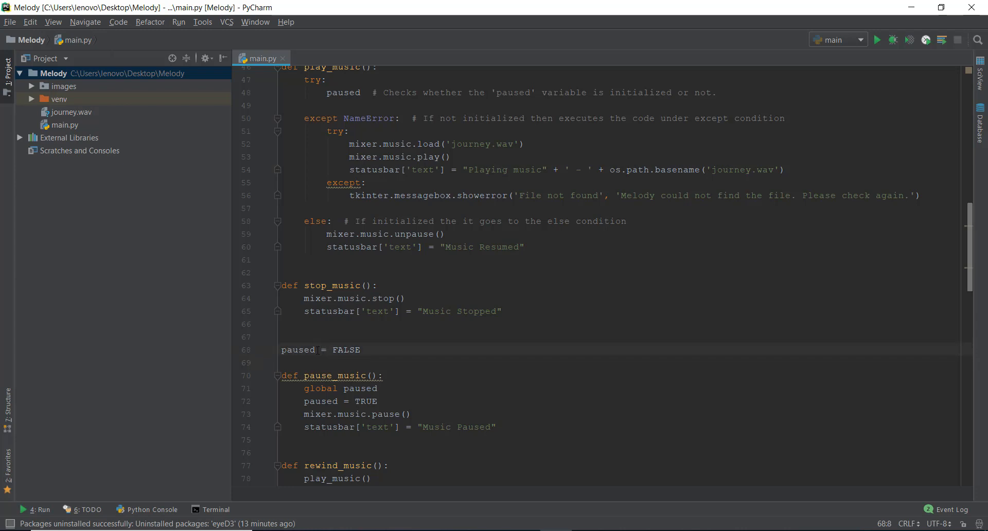
double_click(346, 350)
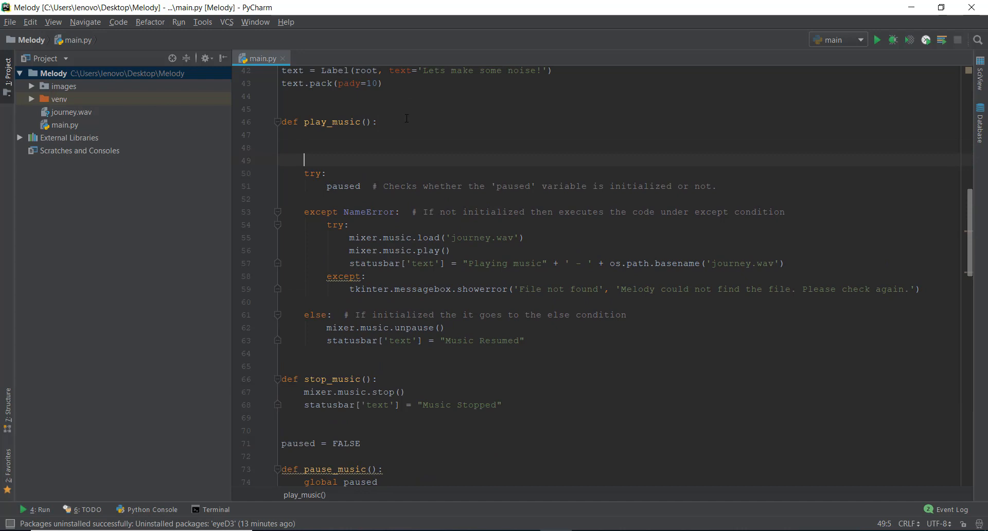
Step: Branch play_music on paused: mixer.music.unpause() when paused, else the load-and-play block
text(if paused:)
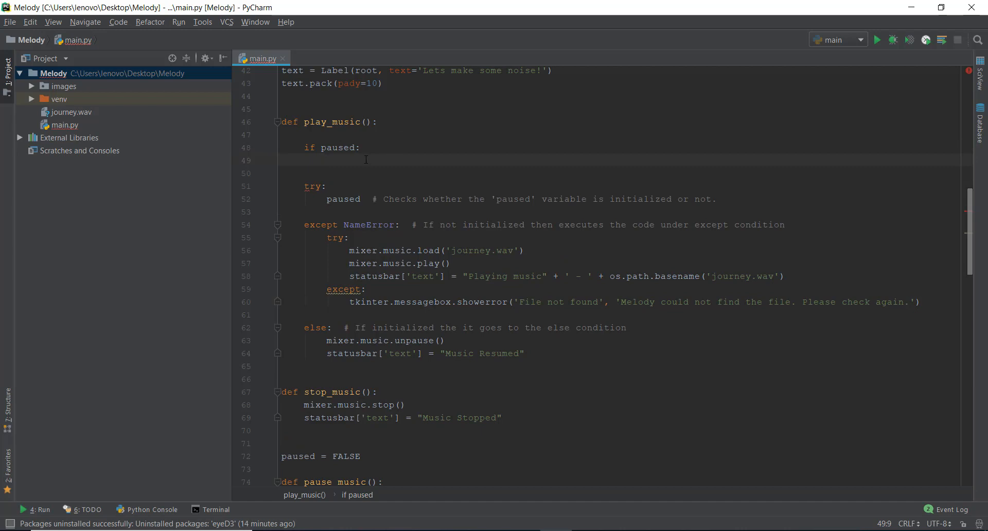
text(pass)
click(622, 172)
text(else:)
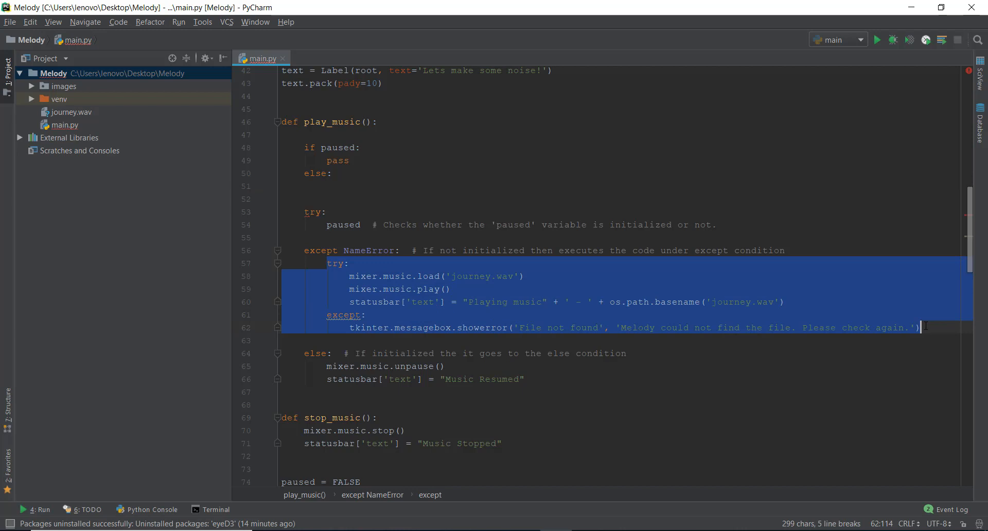
key(Delete)
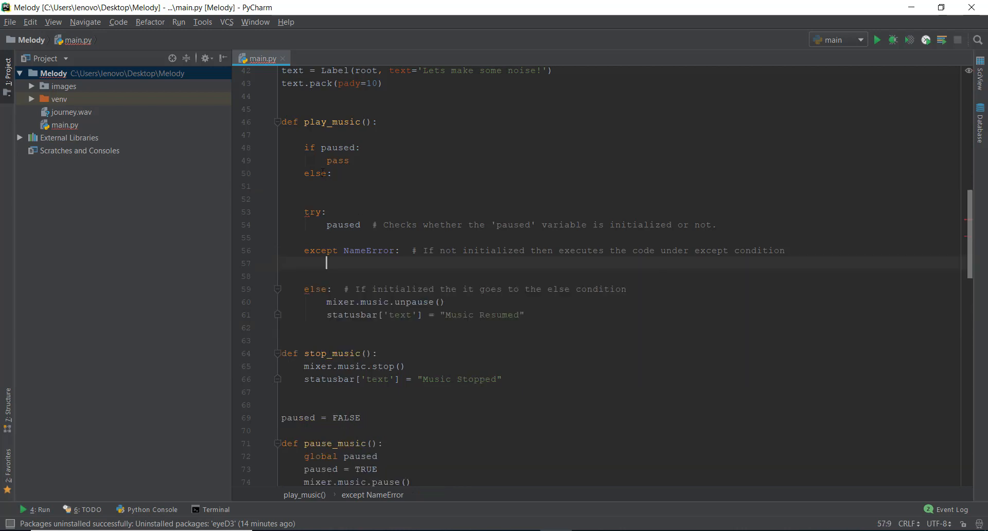
double_click(337, 160)
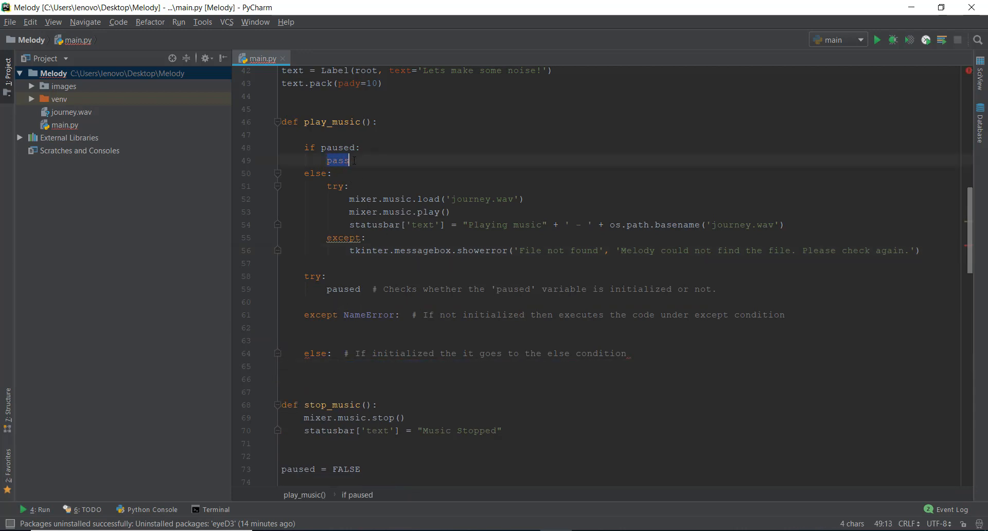
text(mixer.music.unpause())
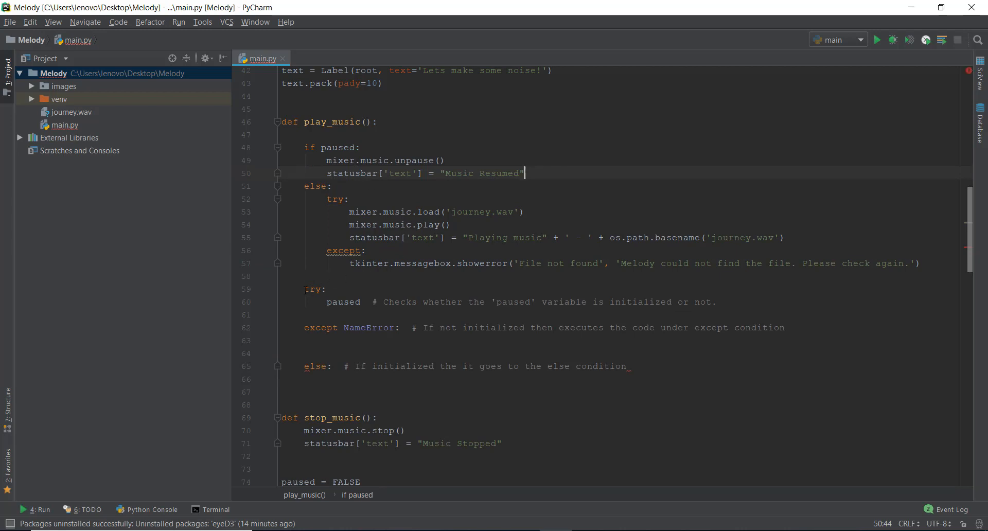
Step: Delete the leftover try/except NameError check from play_music
drag(303, 290, 605, 366)
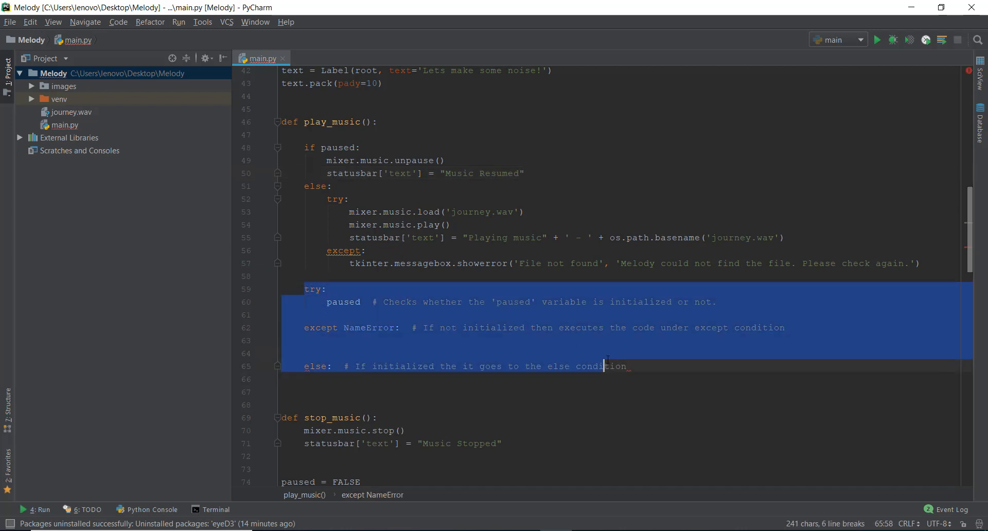
key(Delete)
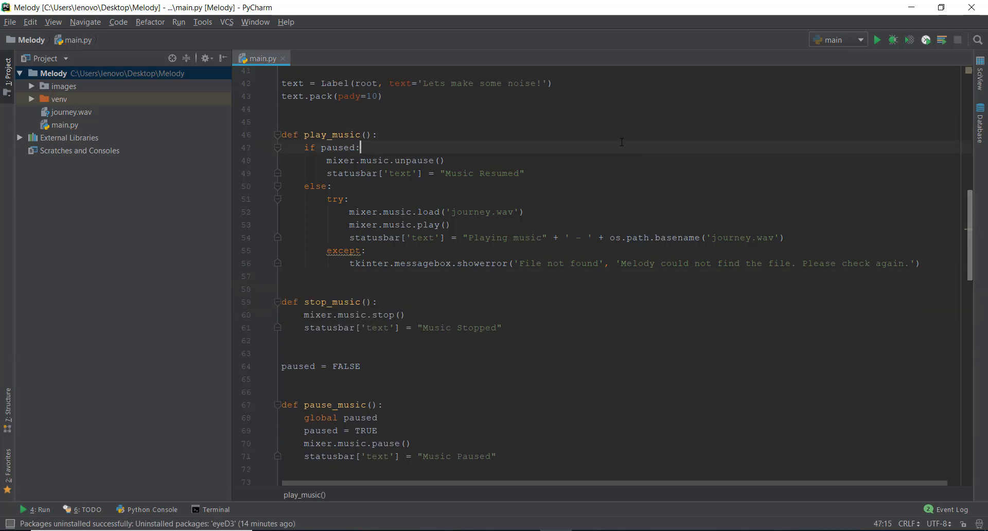
Step: Declare 'global paused' in play_music and set paused = FALSE after Music Resumed
click(377, 135)
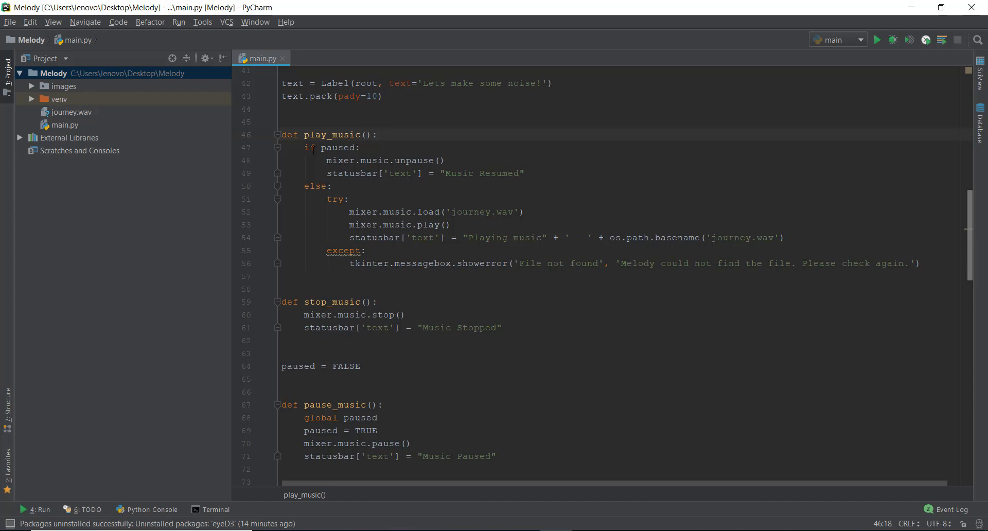
key(enter)
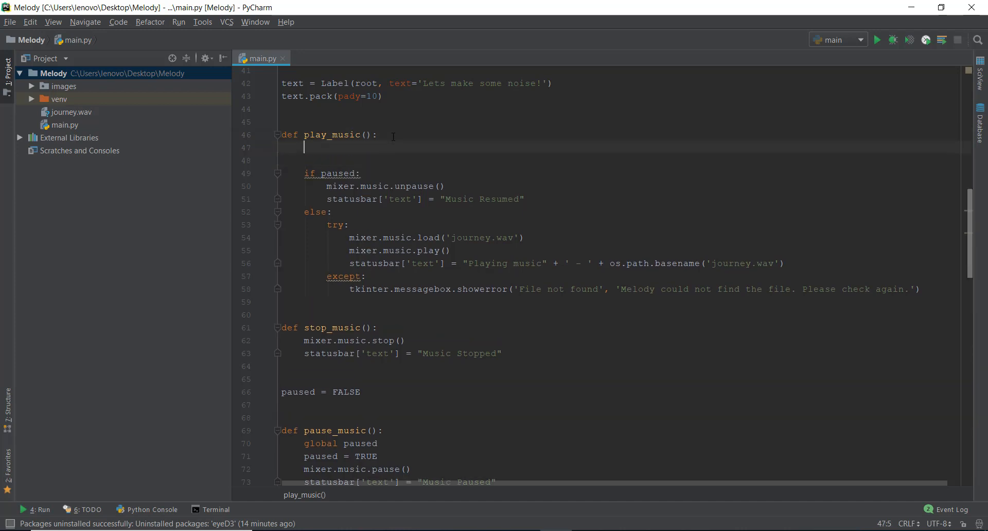
text(global paused)
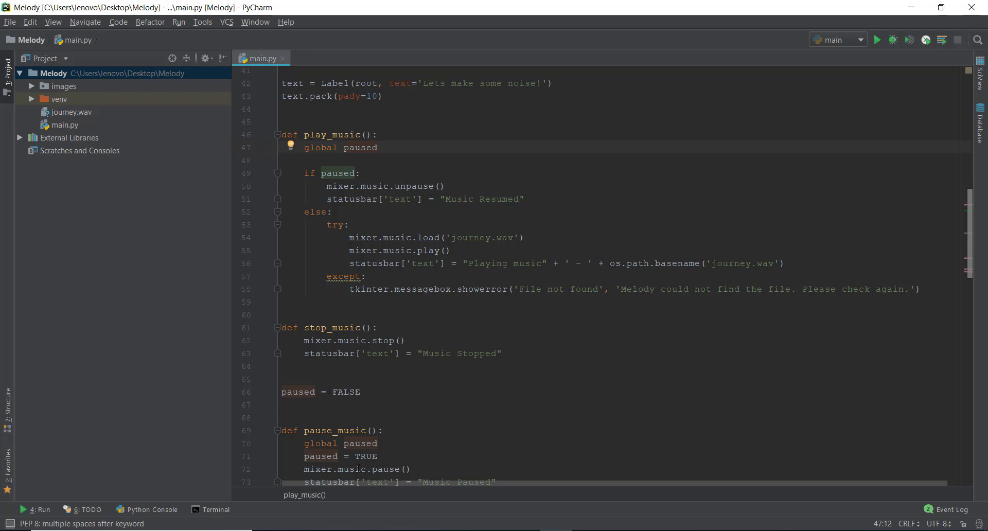
click(338, 456)
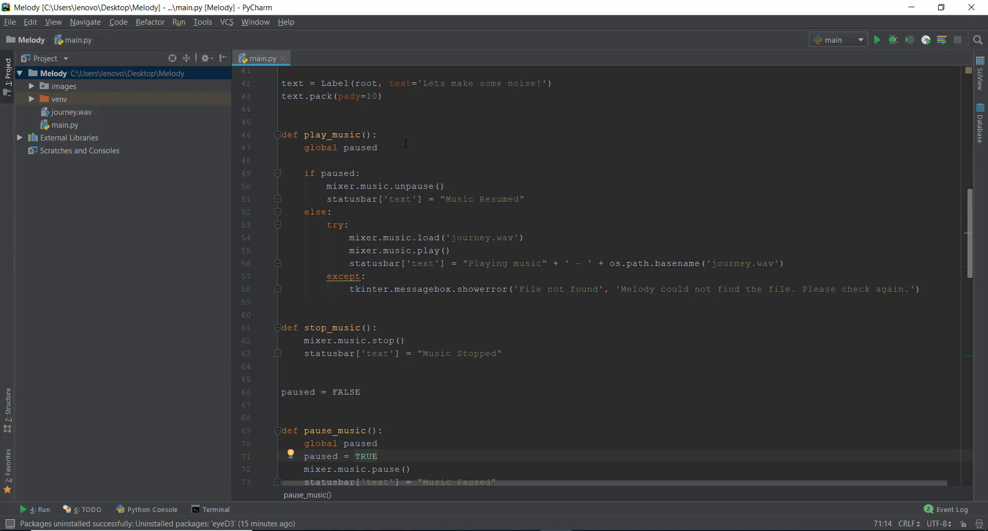
click(377, 147)
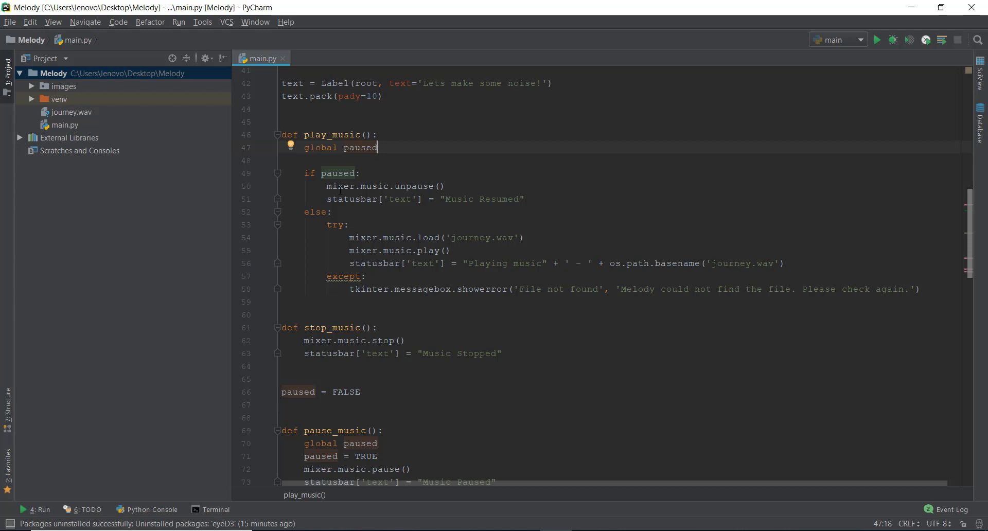
click(526, 199)
text(paused = FALSE)
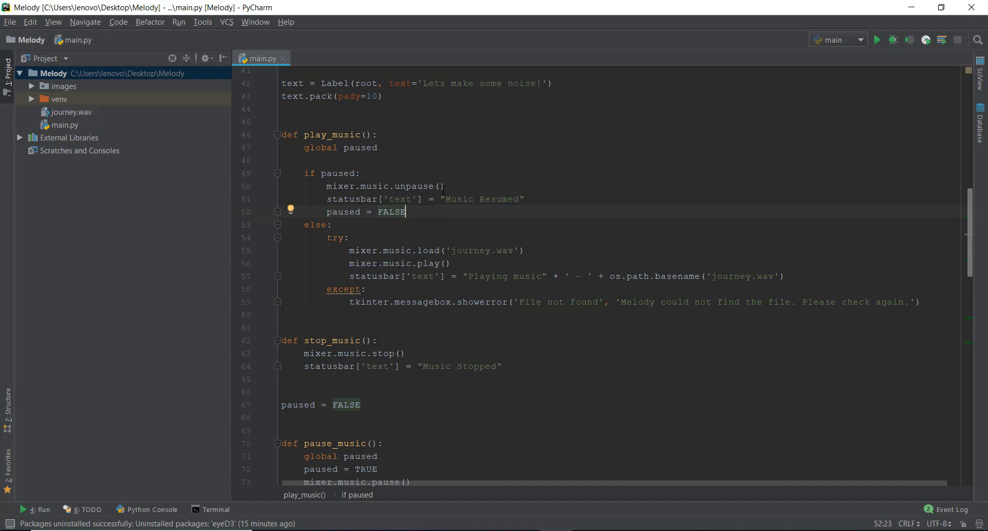
click(525, 199)
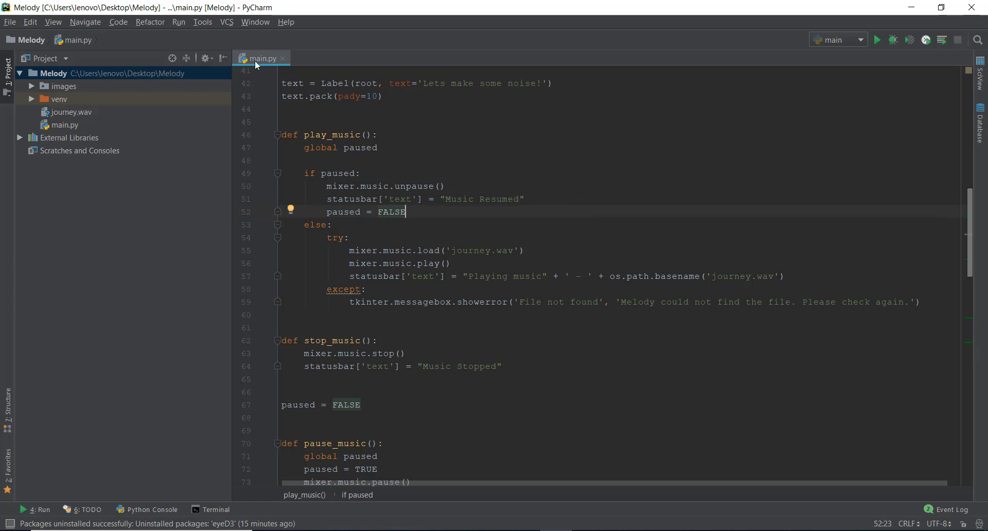
Step: Run 'main' from the tab menu, then return to the editor
right_click(260, 57)
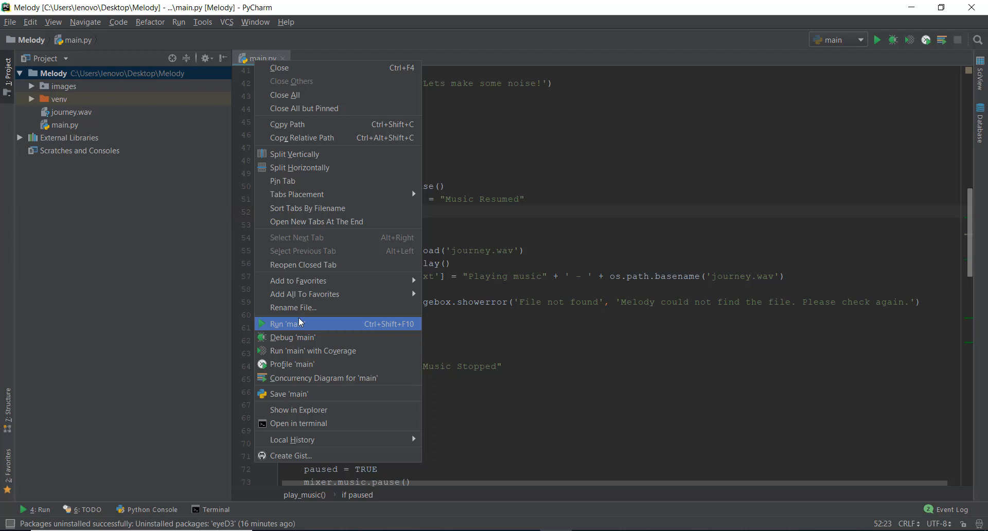
click(290, 323)
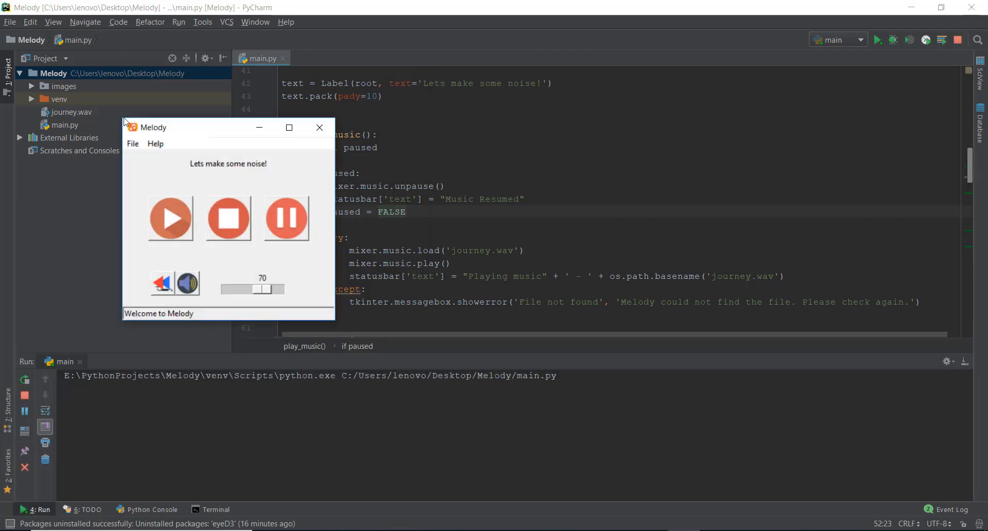
click(133, 143)
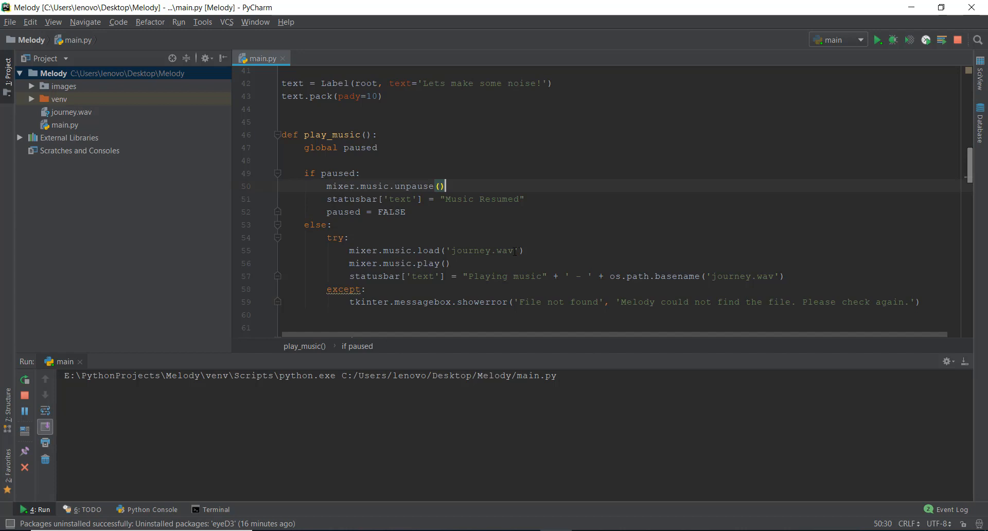
Step: Replace 'journey.wav' with filename in mixer.music.load and os.path.basename
double_click(479, 250)
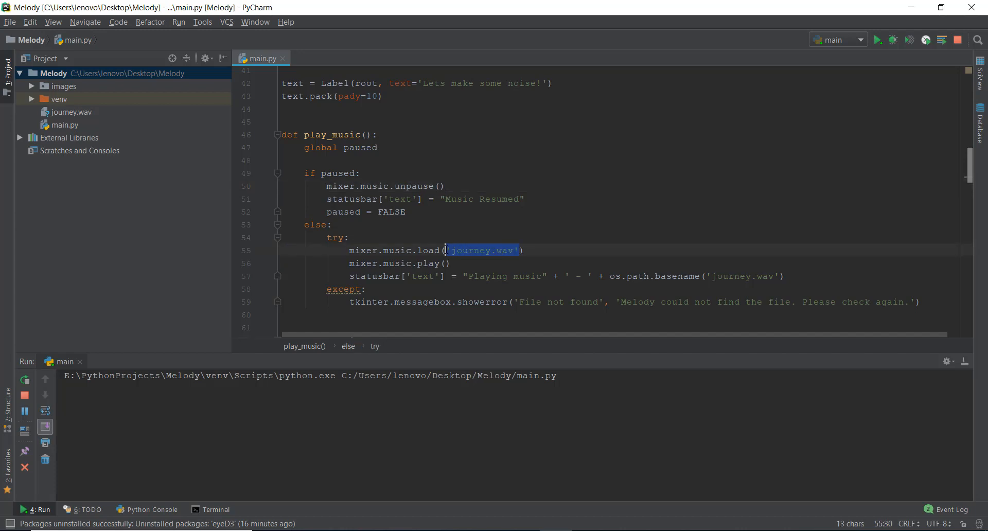
text(filename)
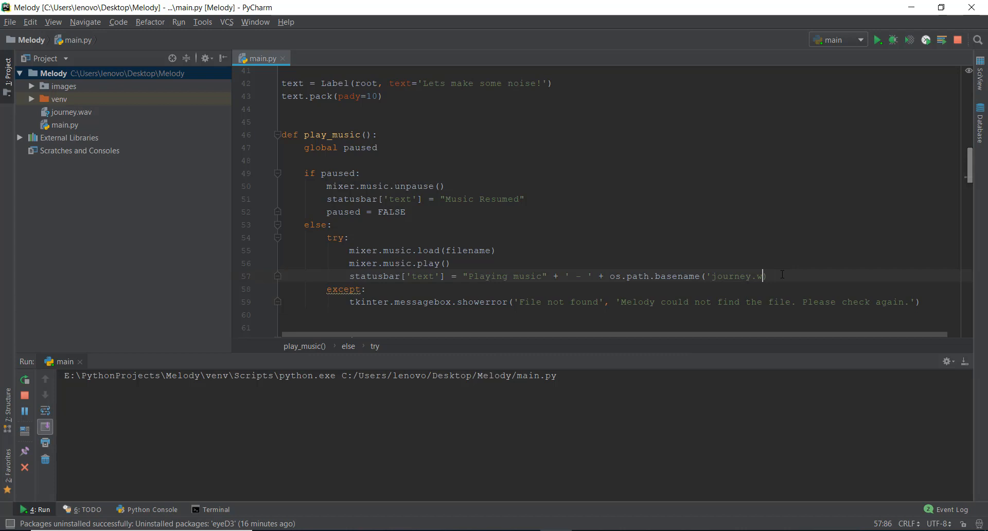
key(BackSpace)
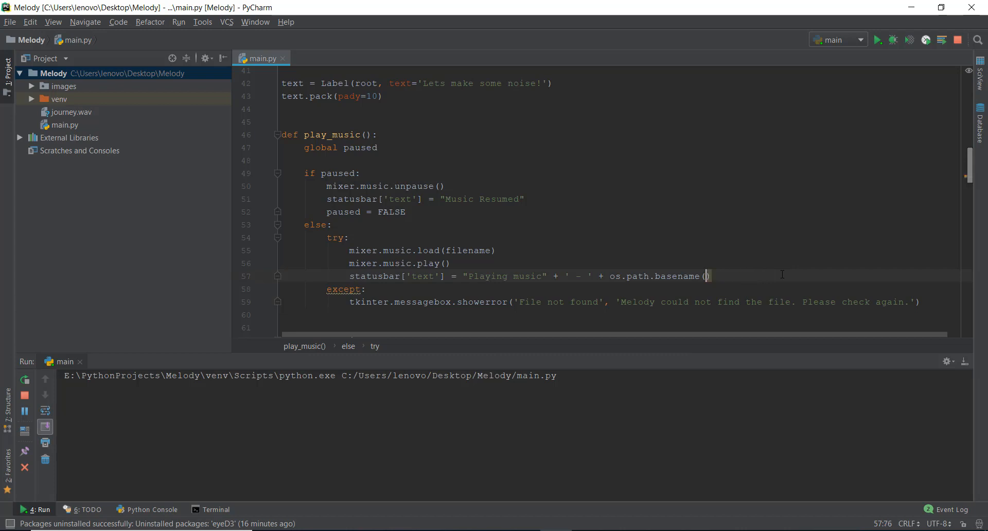
text(filename)
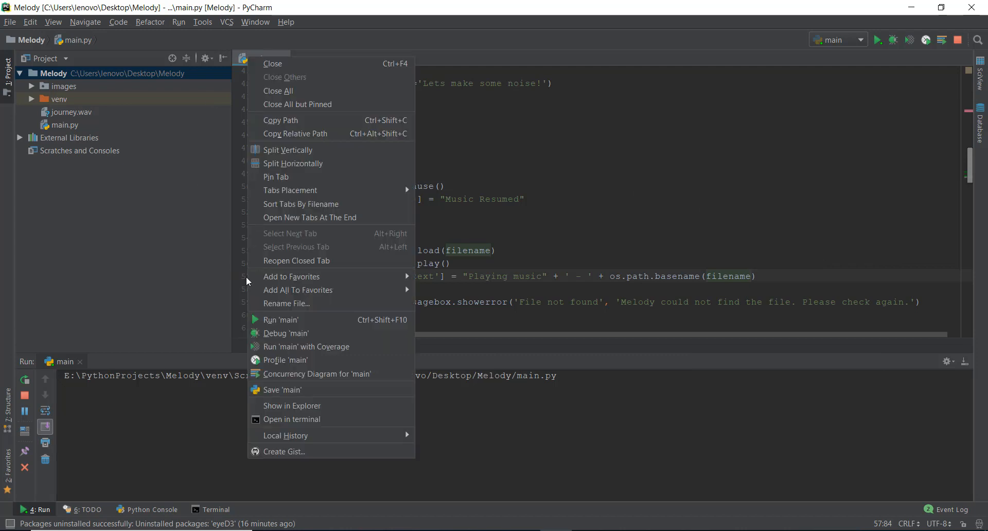
Step: Run main, load an mp3 via File > Open and start it playing
click(281, 319)
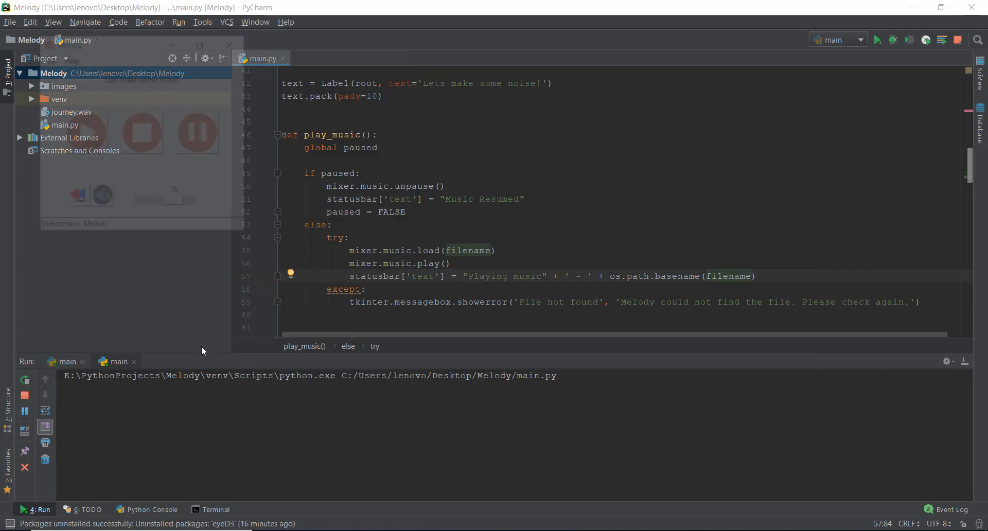
click(48, 59)
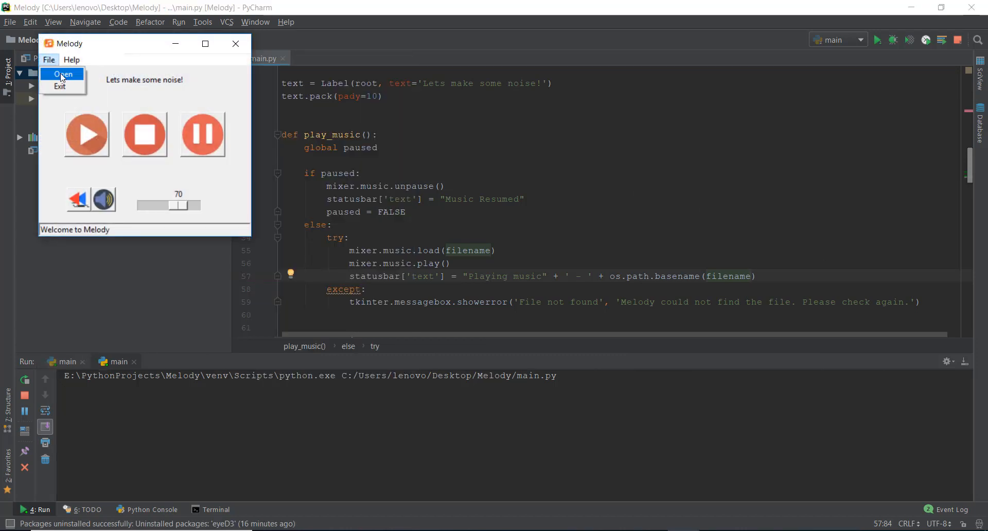
click(62, 74)
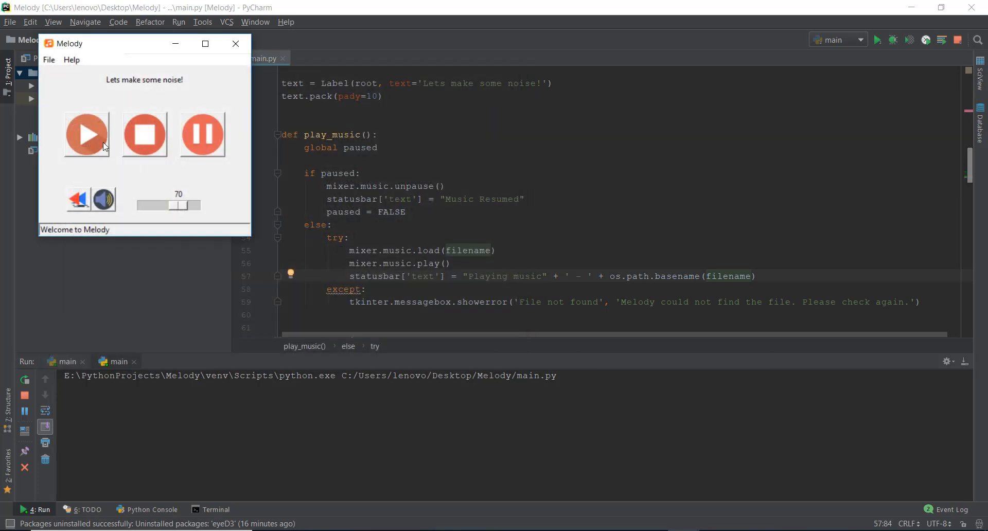
click(87, 134)
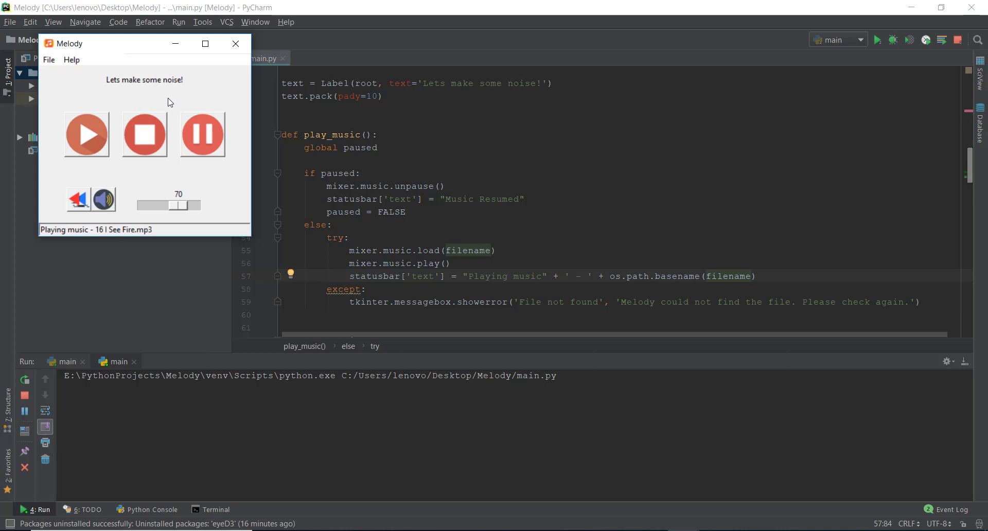
mouse_move(191, 119)
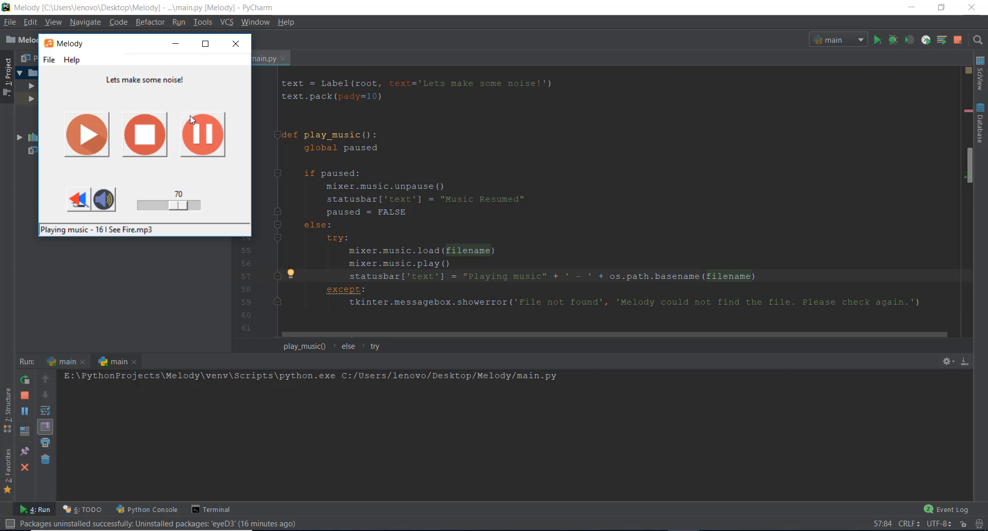
Step: Pause, resume and pause the song to verify the status text, then close Melody
click(202, 134)
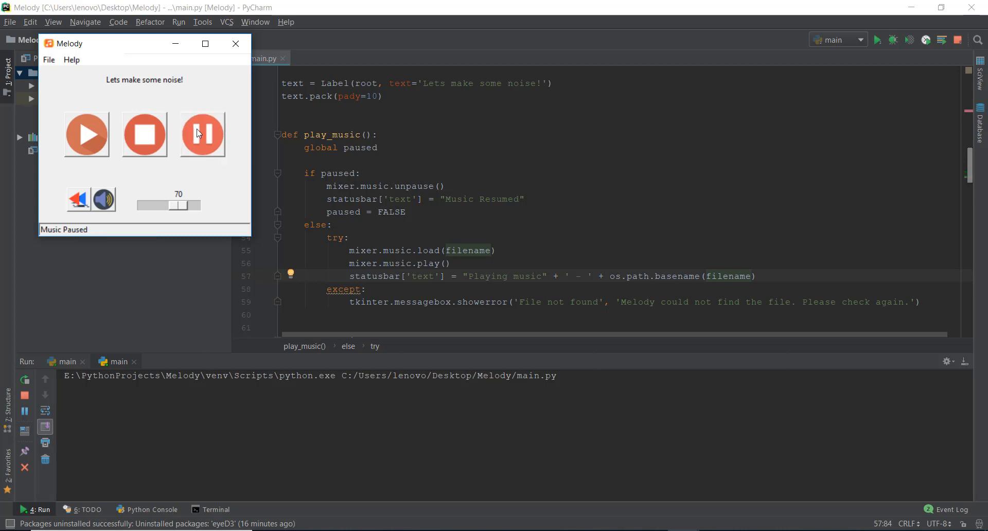
mouse_move(87, 133)
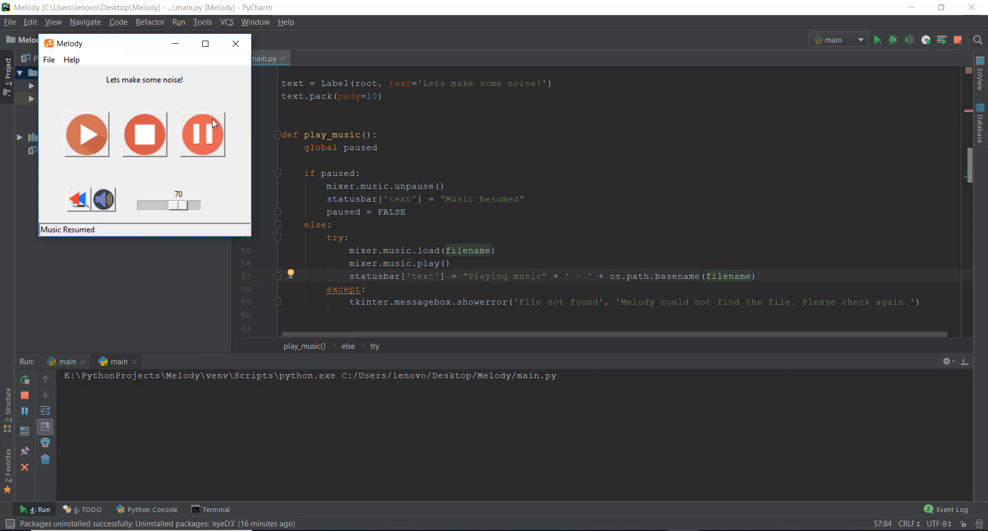
click(202, 135)
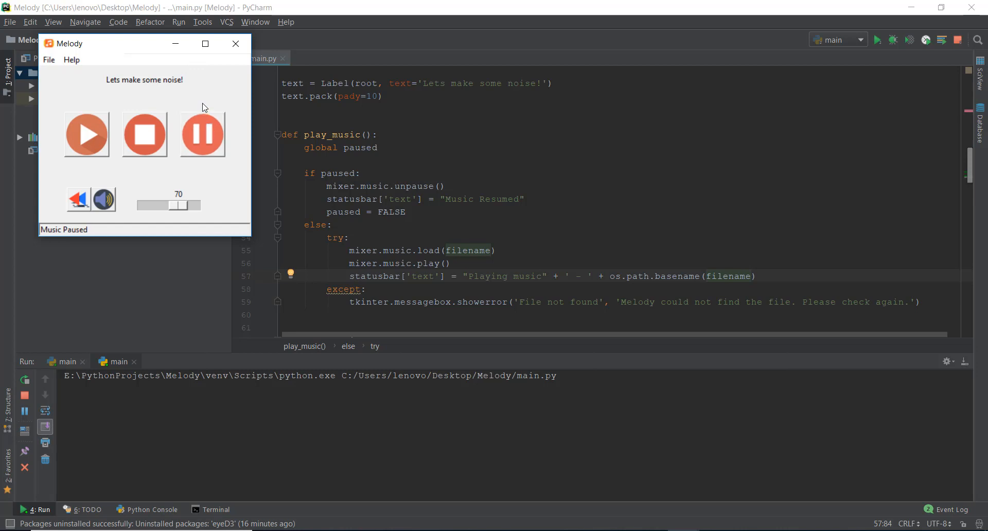
mouse_move(245, 43)
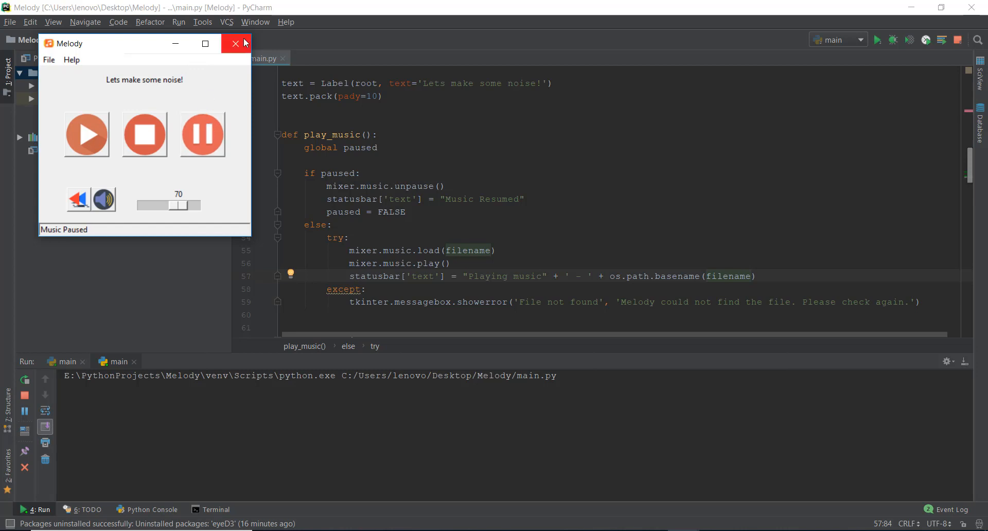
click(234, 43)
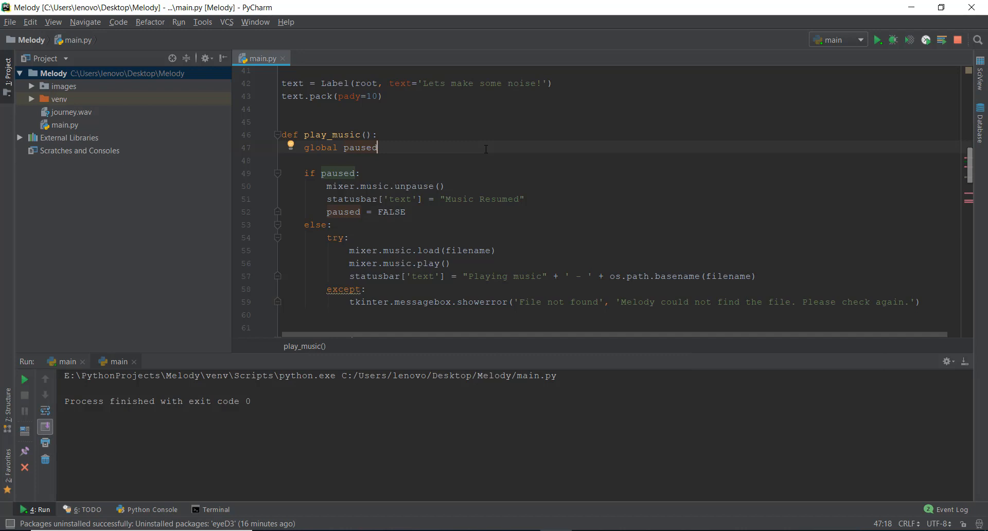
mouse_move(510, 137)
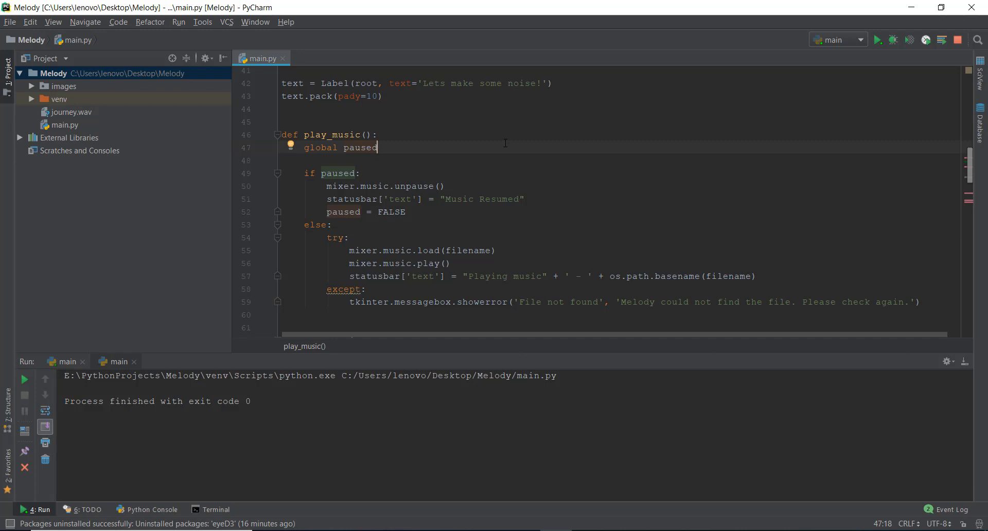
mouse_move(973, 184)
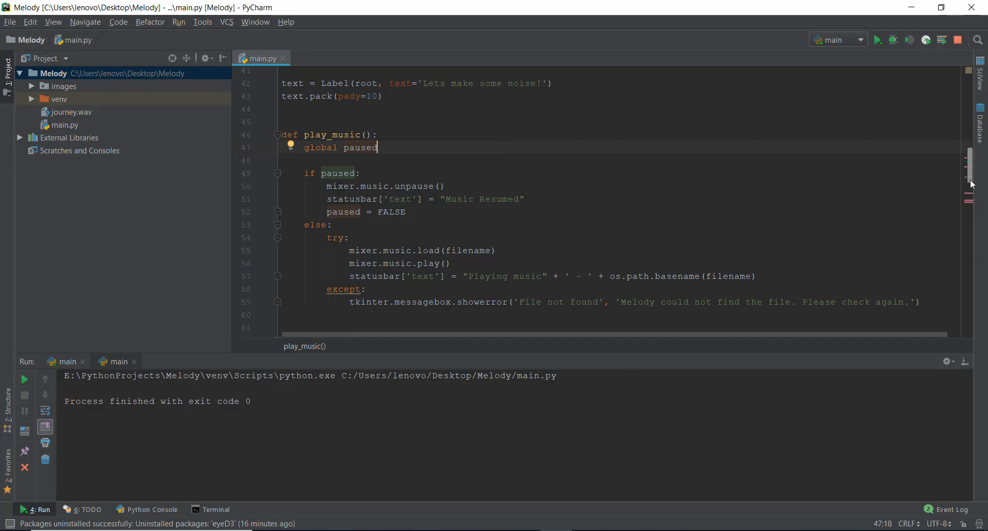
Step: Scroll main.py back to the imports after the run ends with exit code 0
scroll(up, 3)
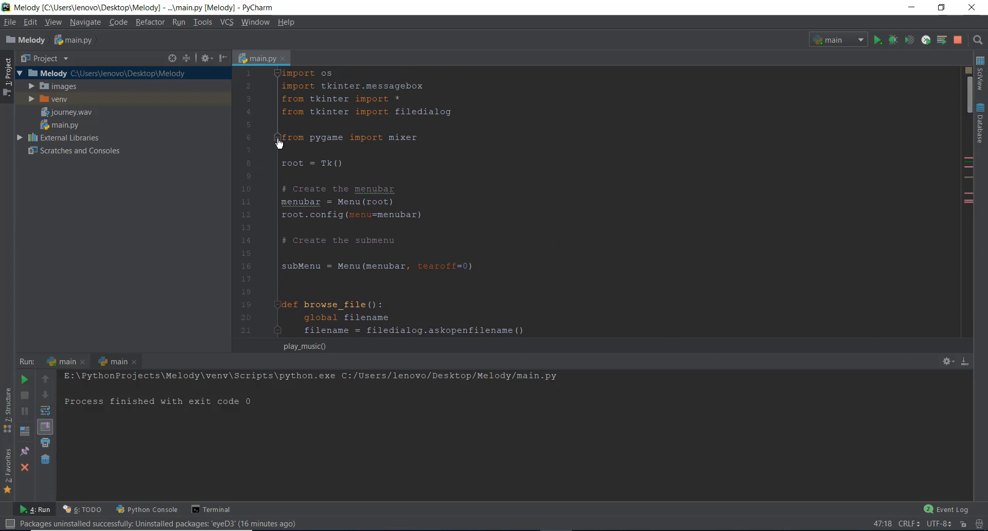
mouse_move(366, 79)
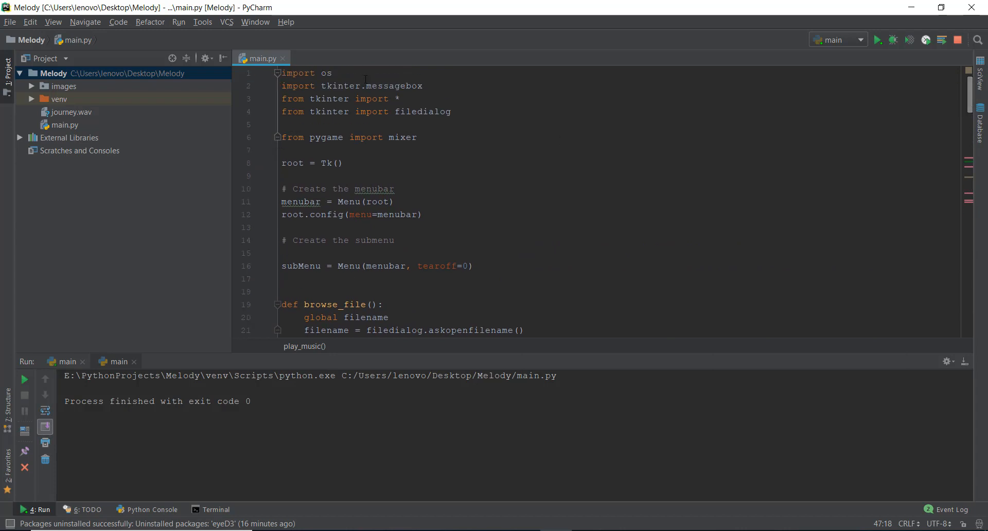
mouse_move(967, 369)
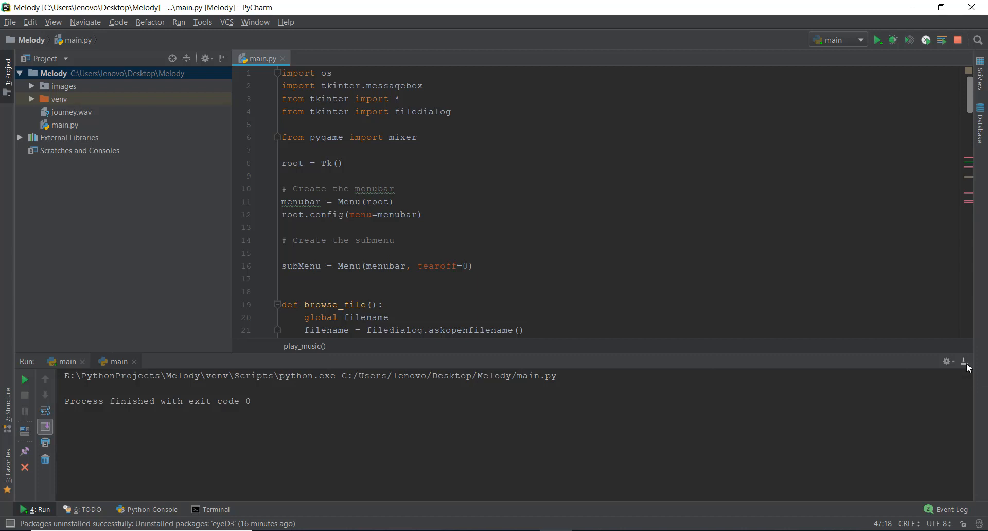
Step: Hide the Run window and fold the imports, browse_file and about_us bodies
click(964, 362)
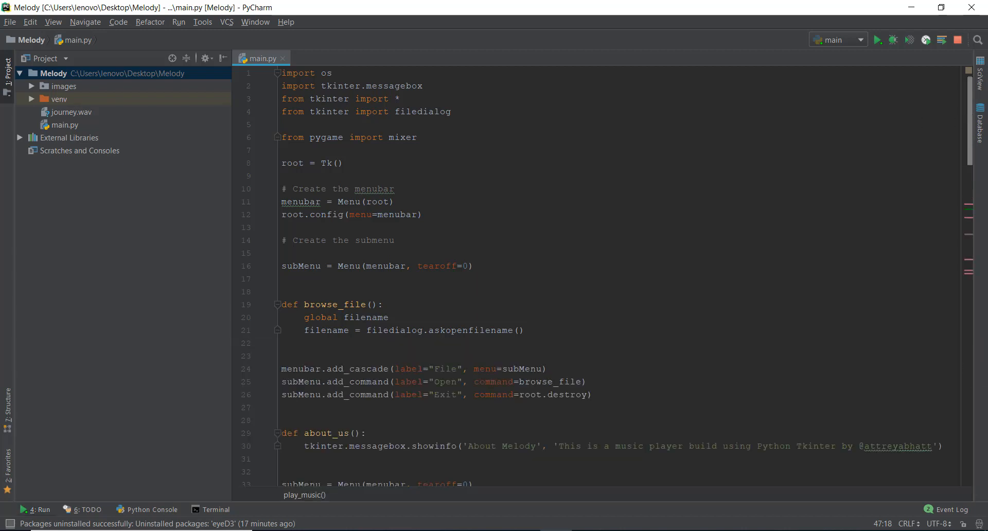
scroll(down, 3)
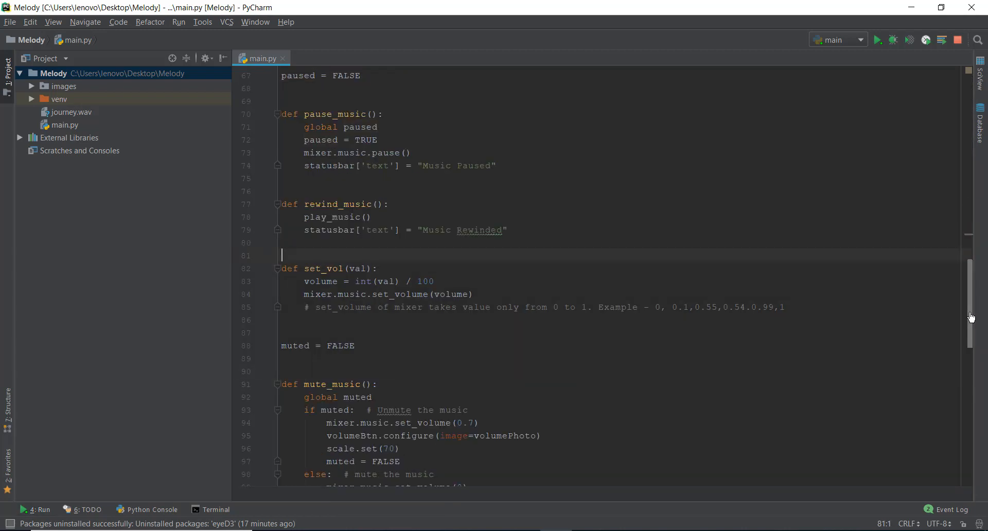
scroll(down, 3)
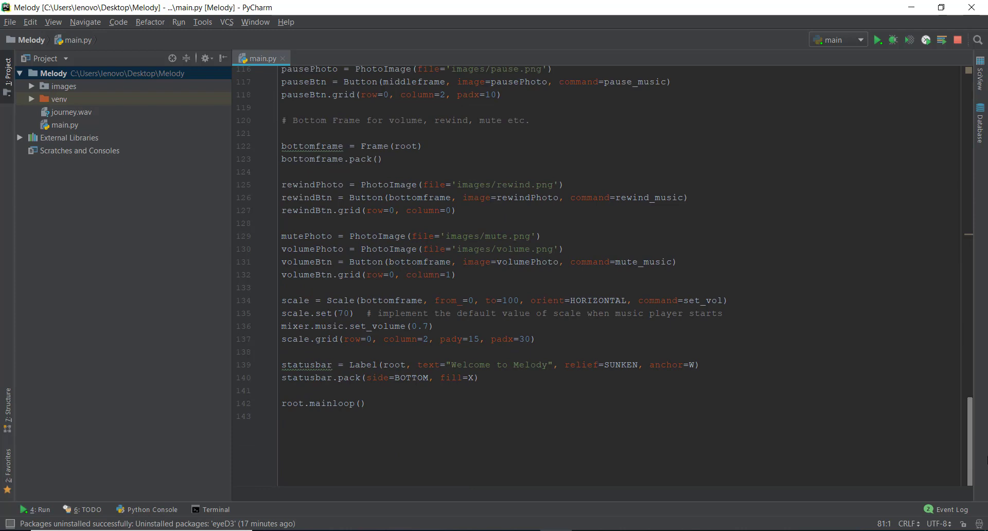
scroll(up, 3)
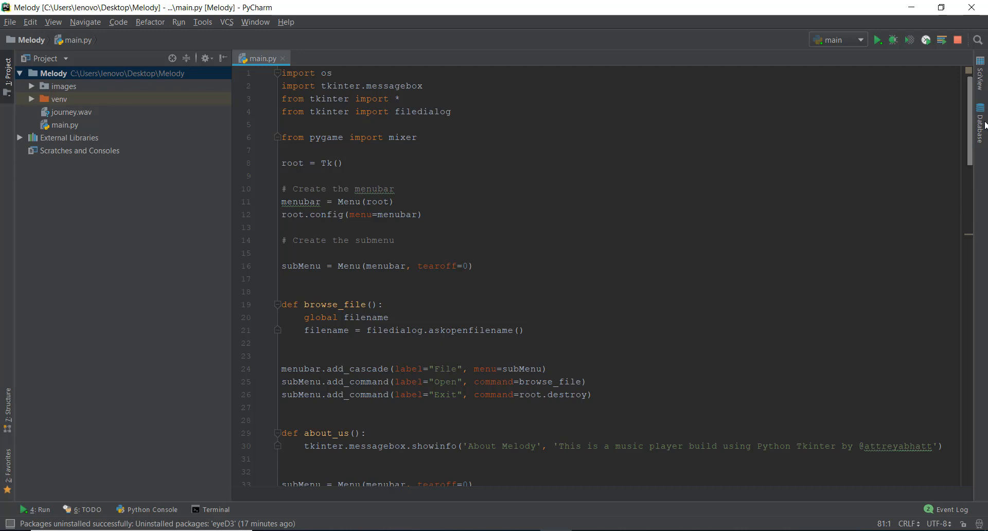
click(275, 72)
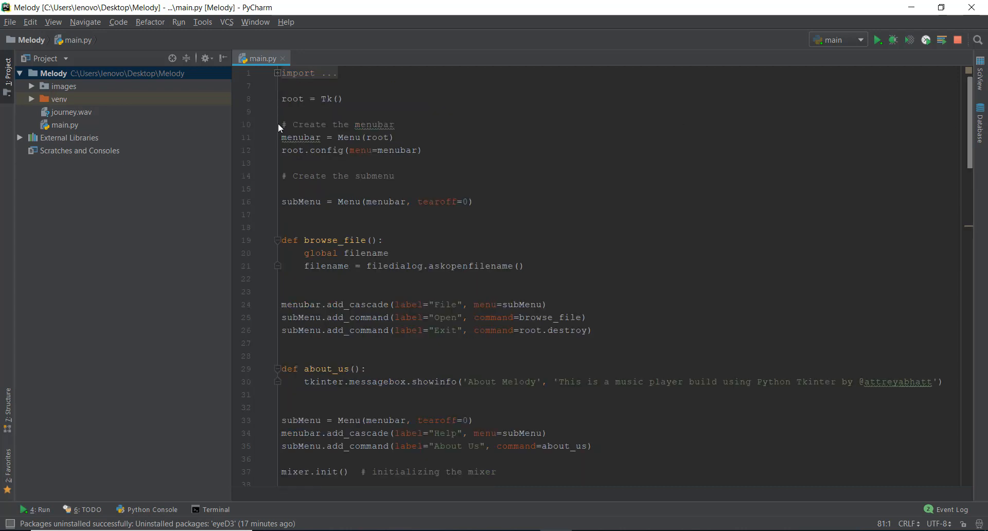
click(276, 240)
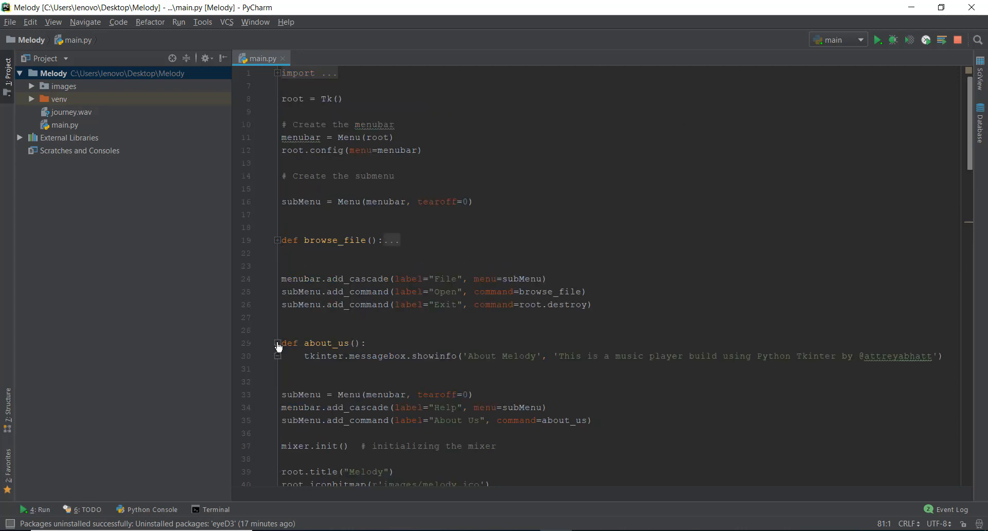
click(277, 341)
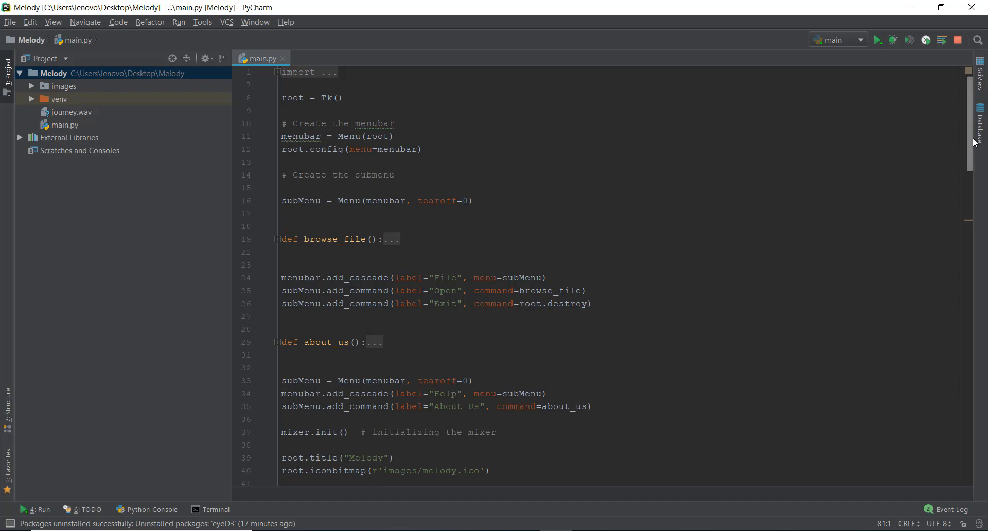
Step: Fold the play_music and mute_music bodies so only their headers show
scroll(down, 3)
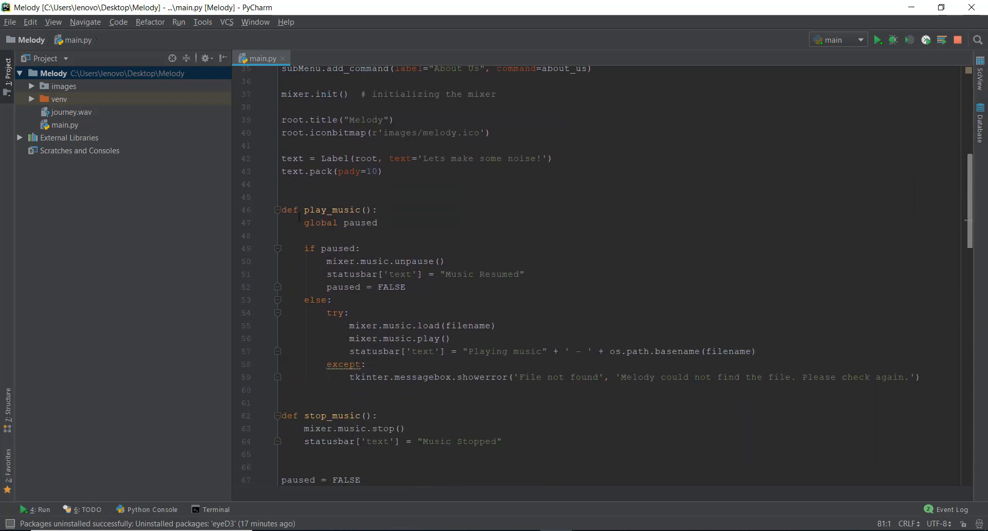
click(276, 210)
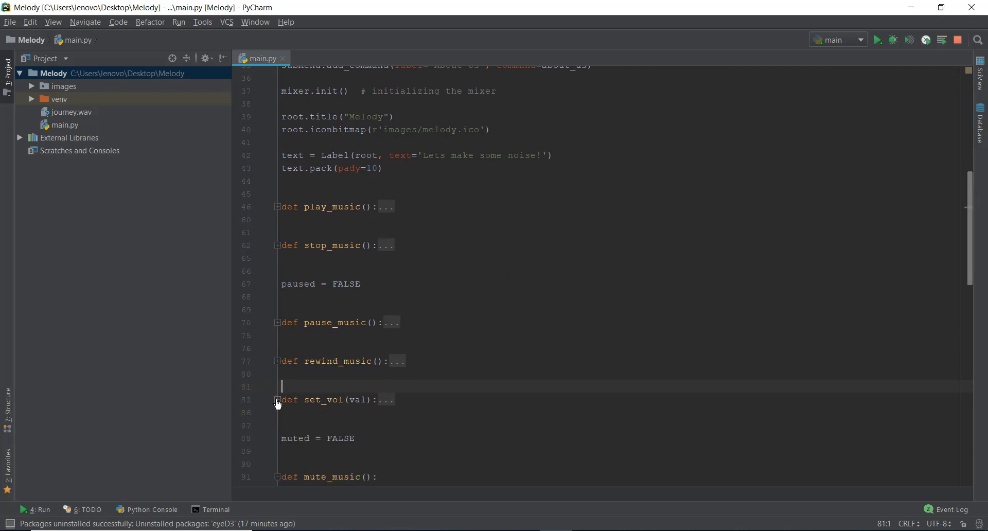
scroll(down, 3)
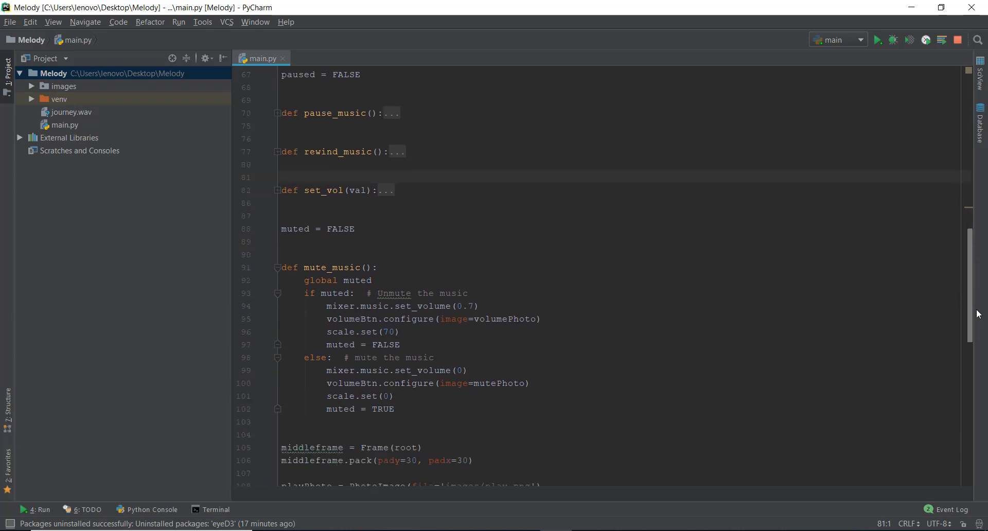
scroll(down, 3)
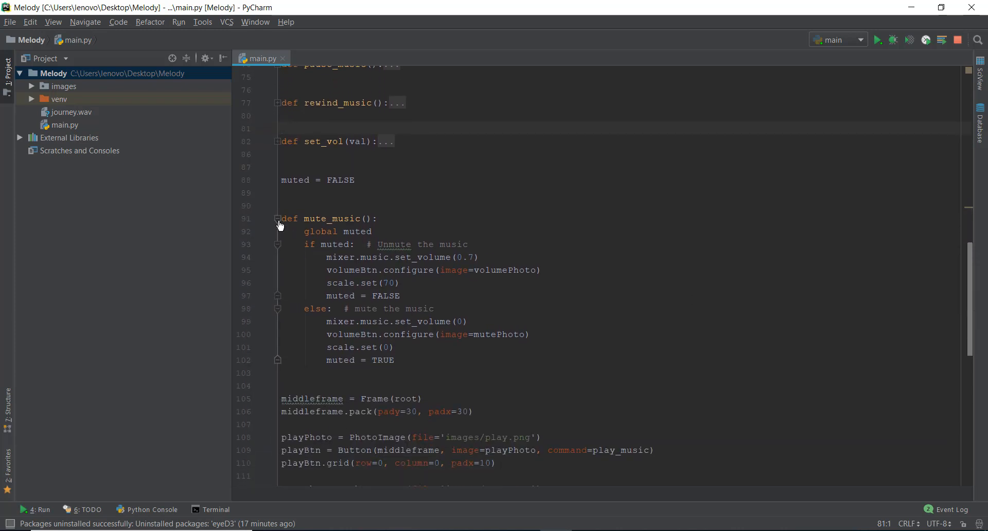
click(277, 219)
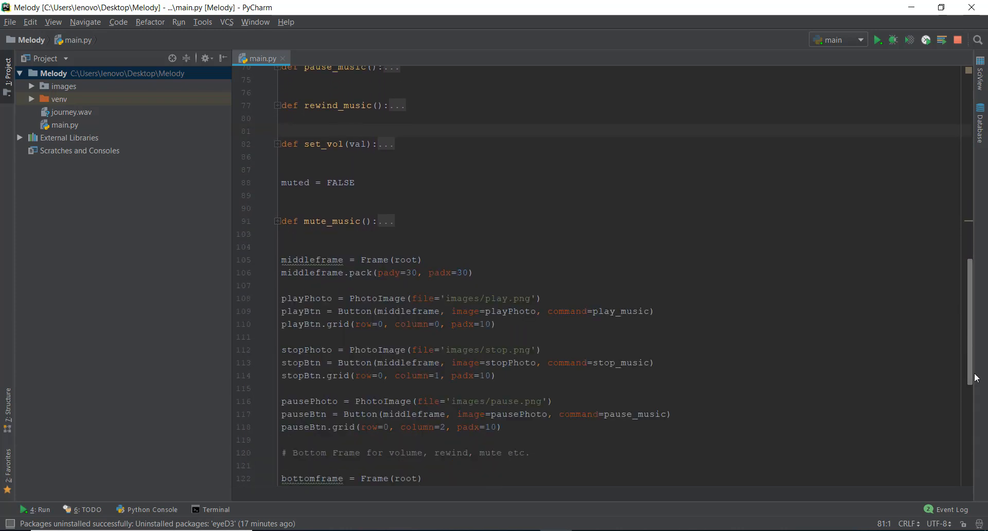
scroll(up, 3)
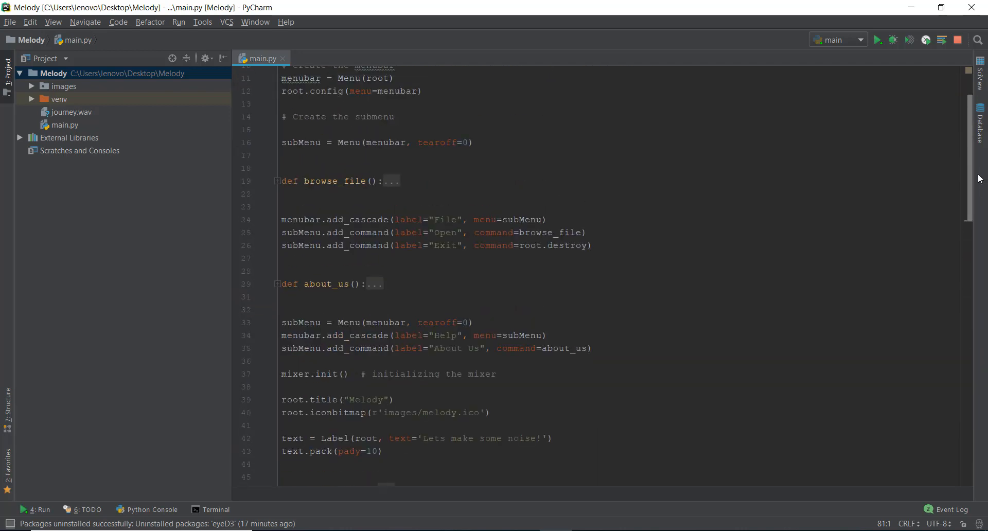
scroll(down, 3)
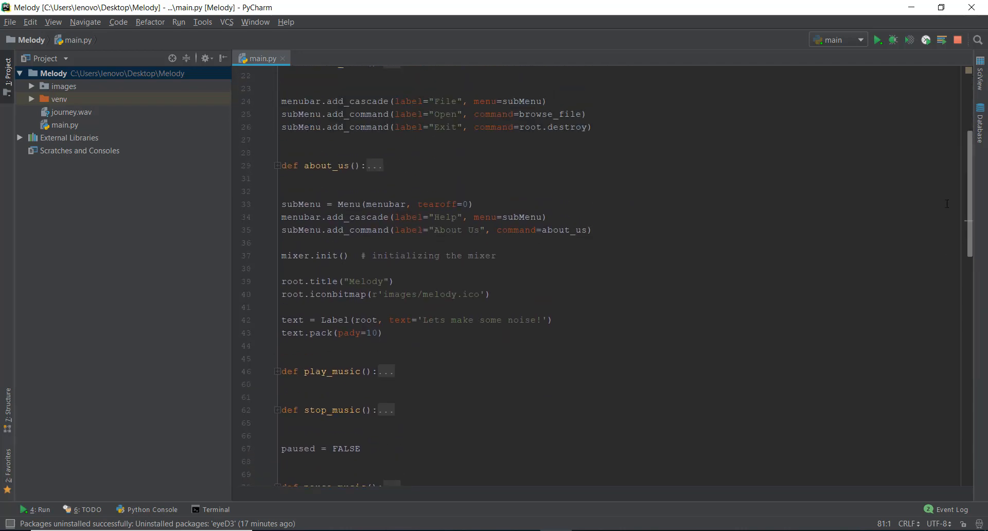
scroll(up, 3)
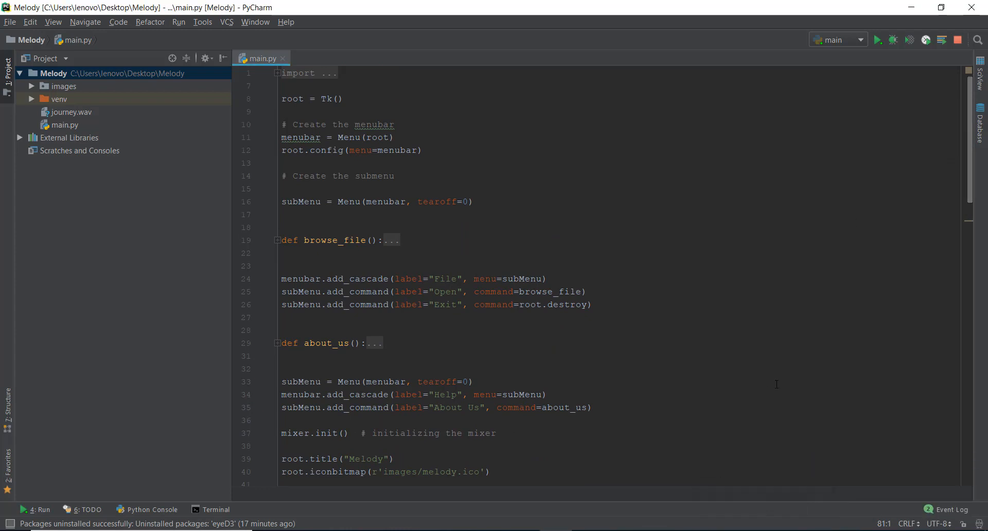
mouse_move(731, 354)
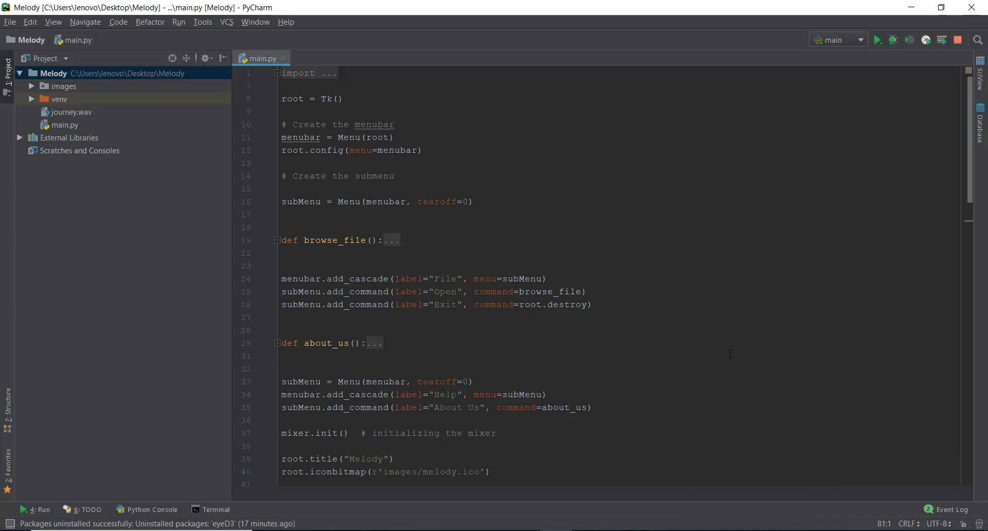
Step: Launch main.py again so the Melody window opens over the folded code
click(588, 292)
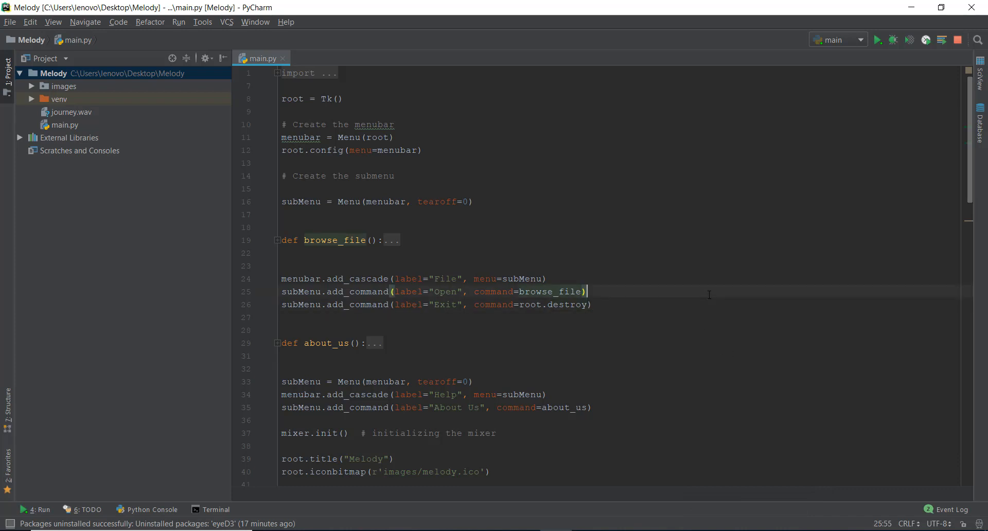
click(877, 39)
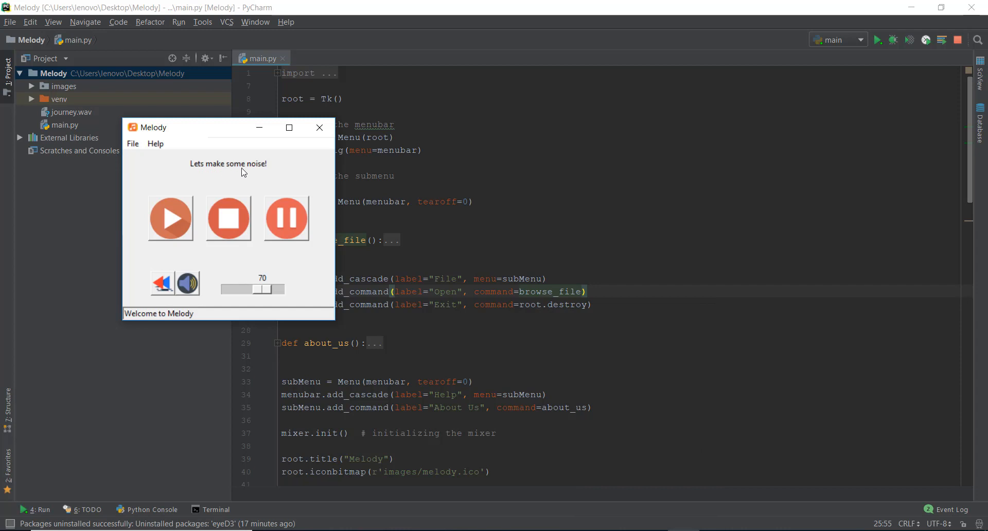
mouse_move(256, 172)
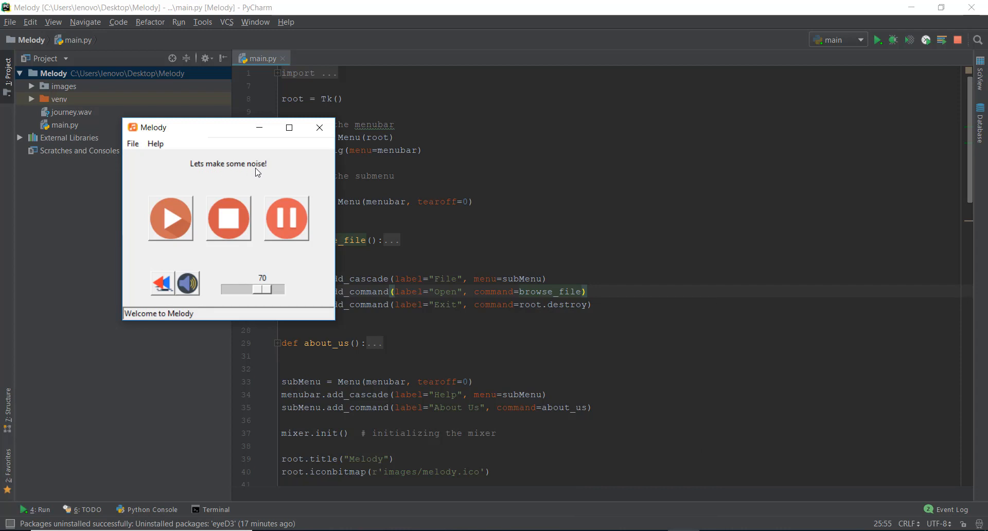
mouse_move(192, 167)
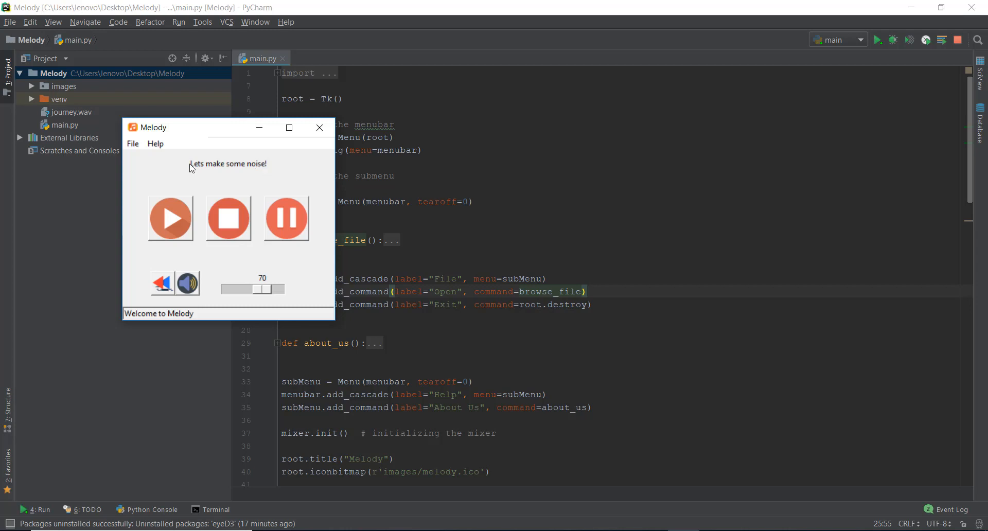
mouse_move(214, 178)
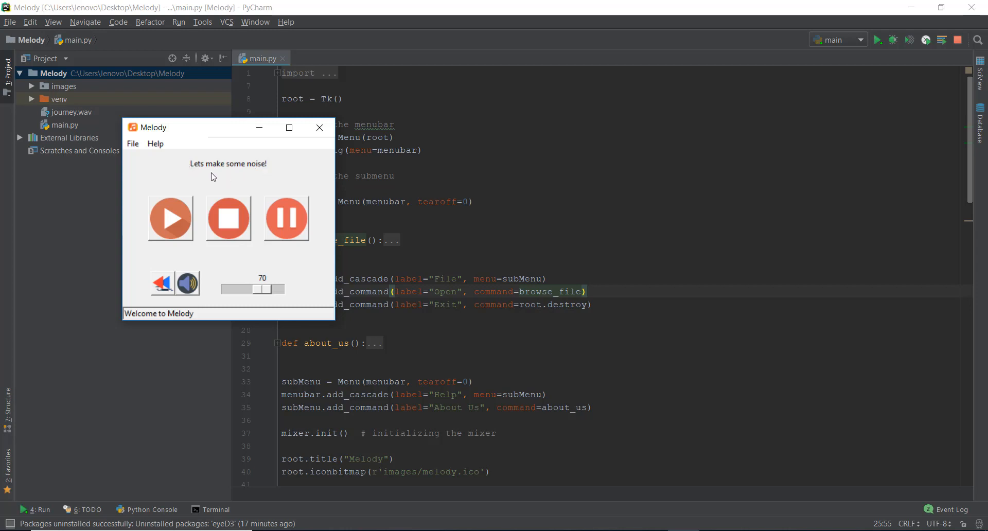
mouse_move(245, 179)
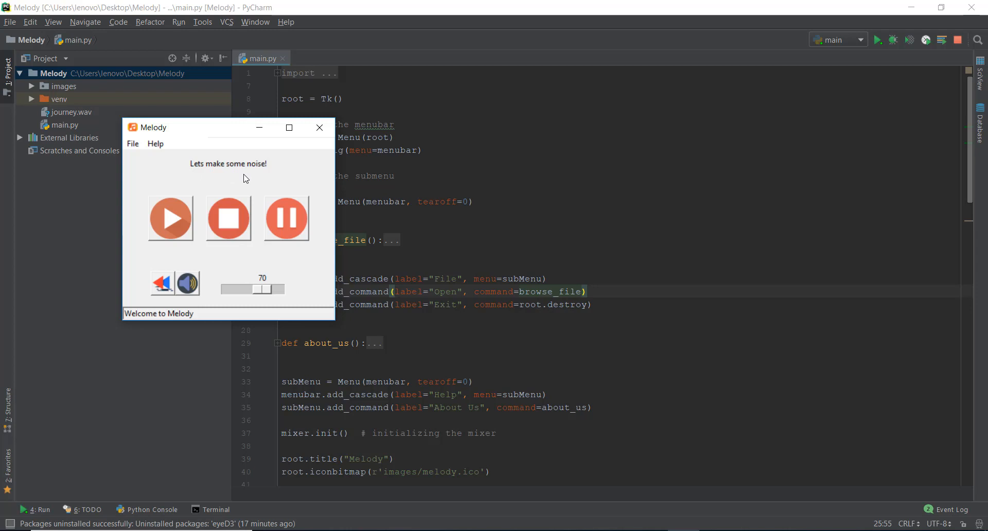